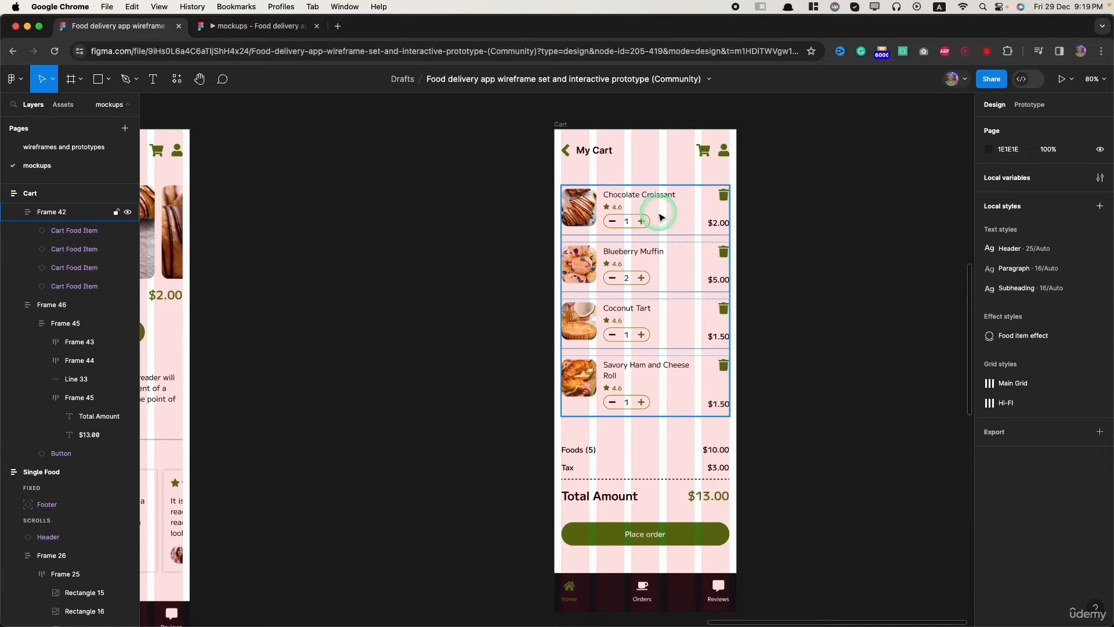
pyautogui.moveTo(675, 210)
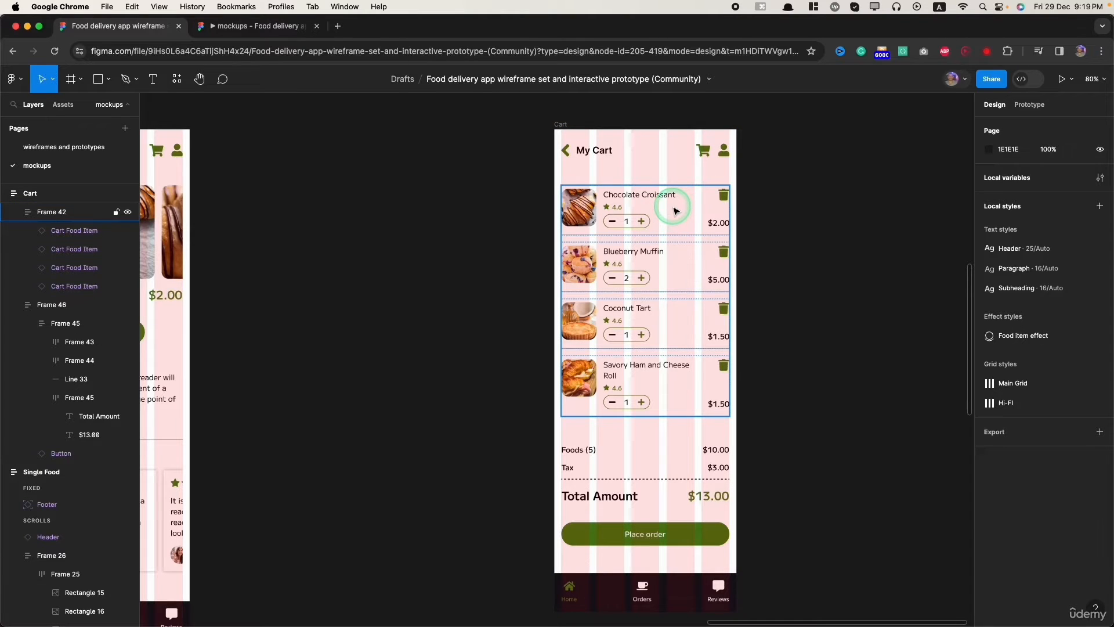
pyautogui.moveTo(865, 226)
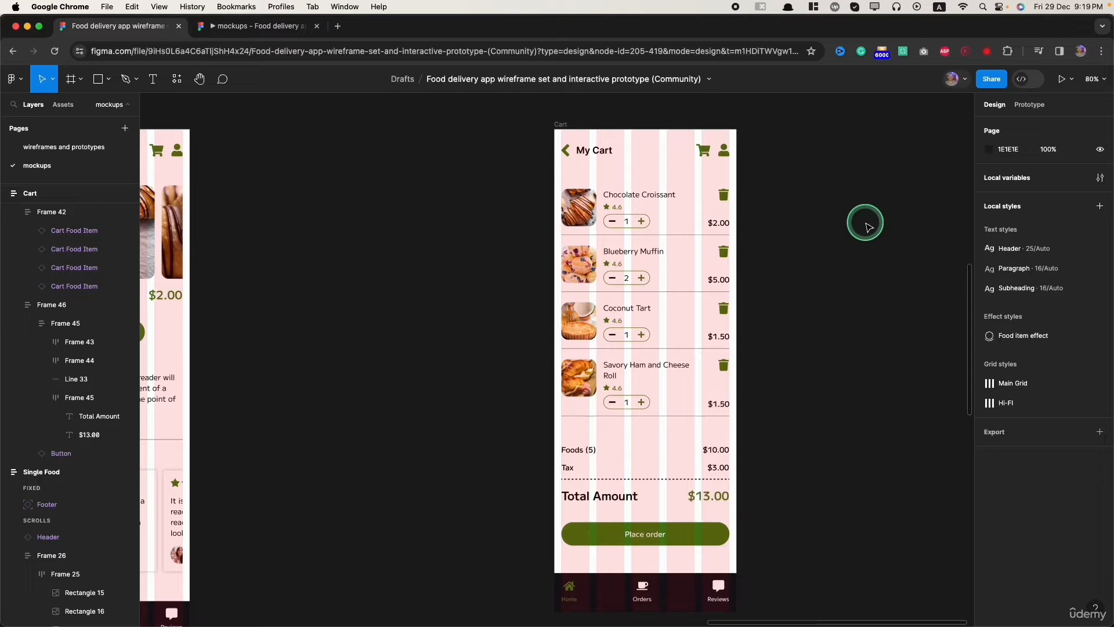
pyautogui.moveTo(389, 197)
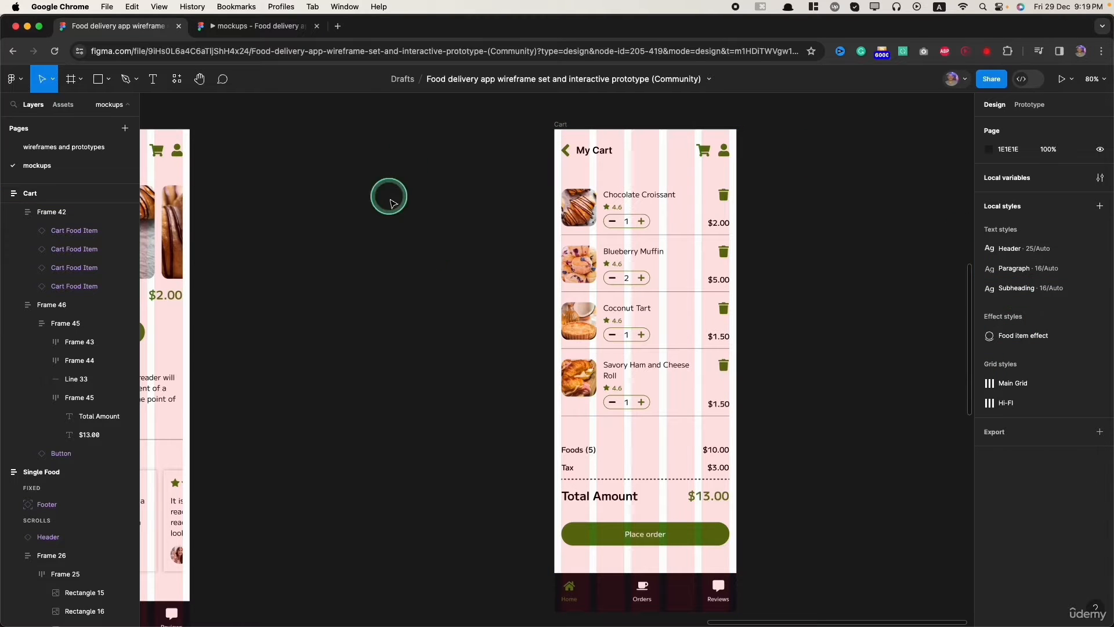
pyautogui.moveTo(415, 158)
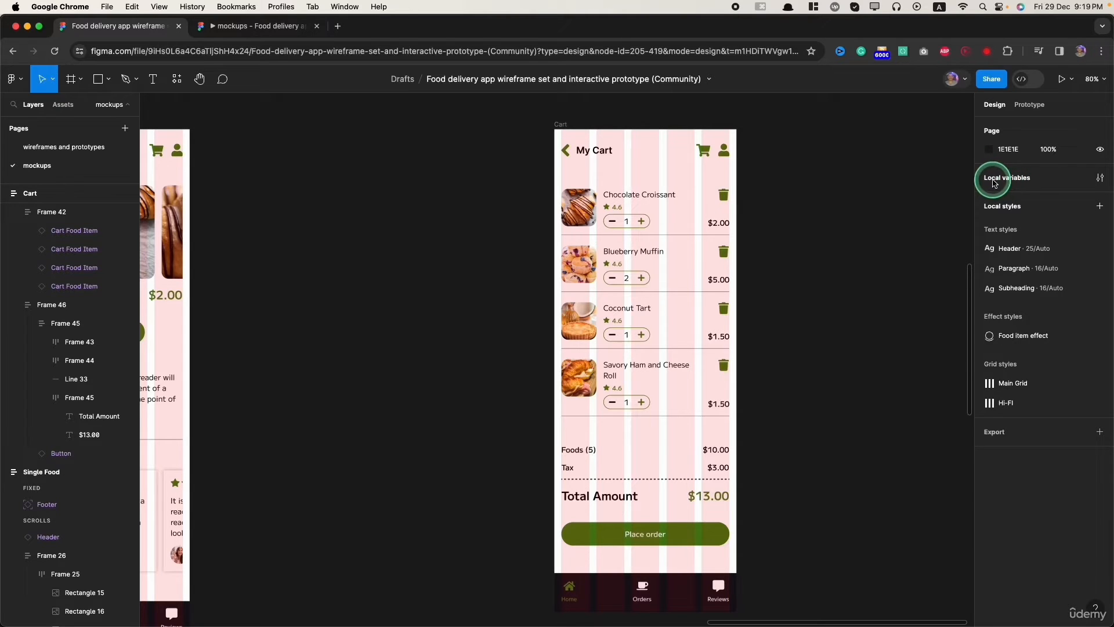
pyautogui.moveTo(1098, 178)
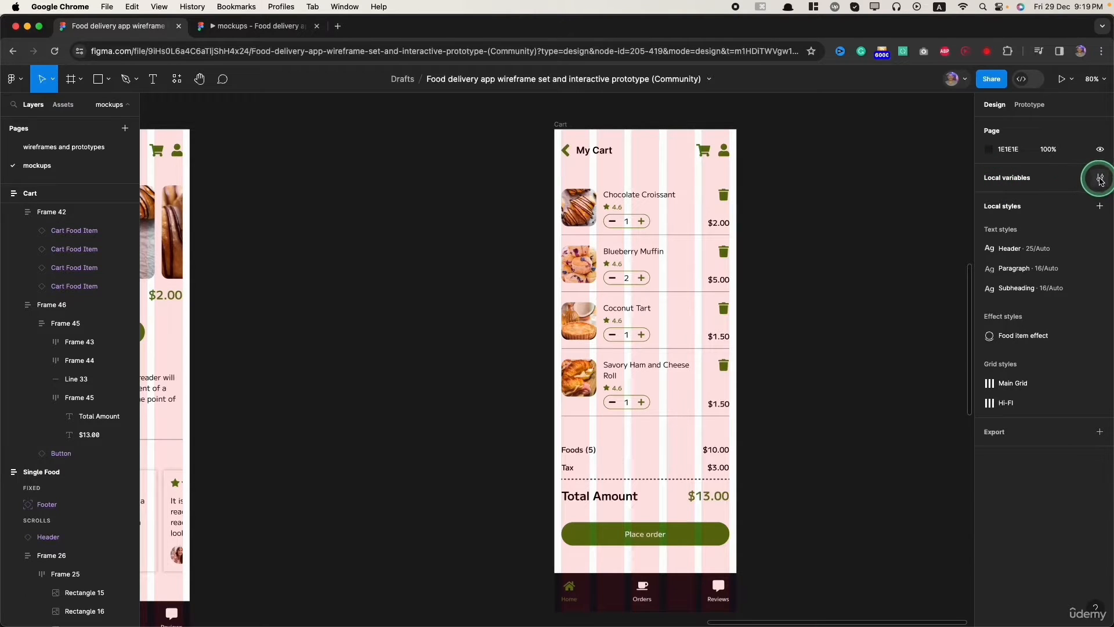
pyautogui.moveTo(1099, 178)
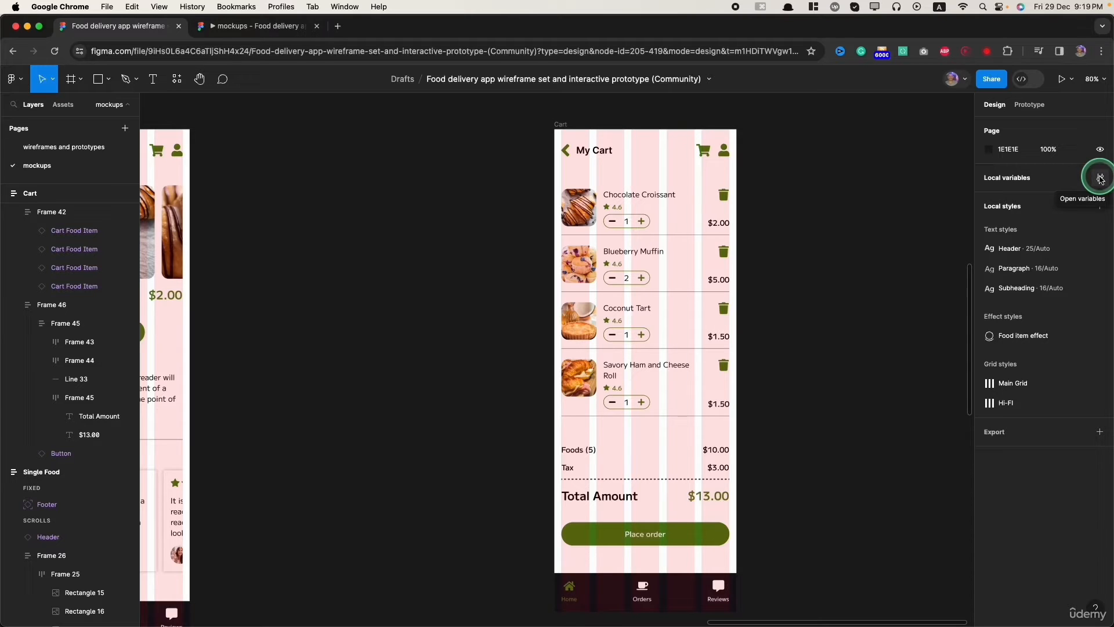
# Open the file's local variables to view the five existing colour variables.
pyautogui.click(1100, 178)
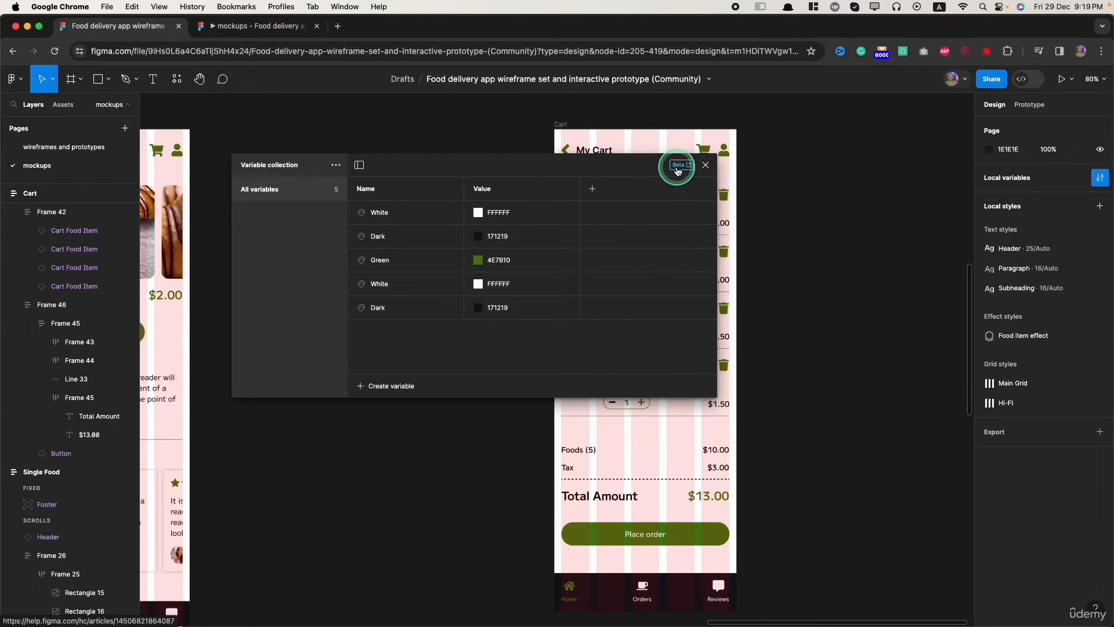
pyautogui.moveTo(286, 292)
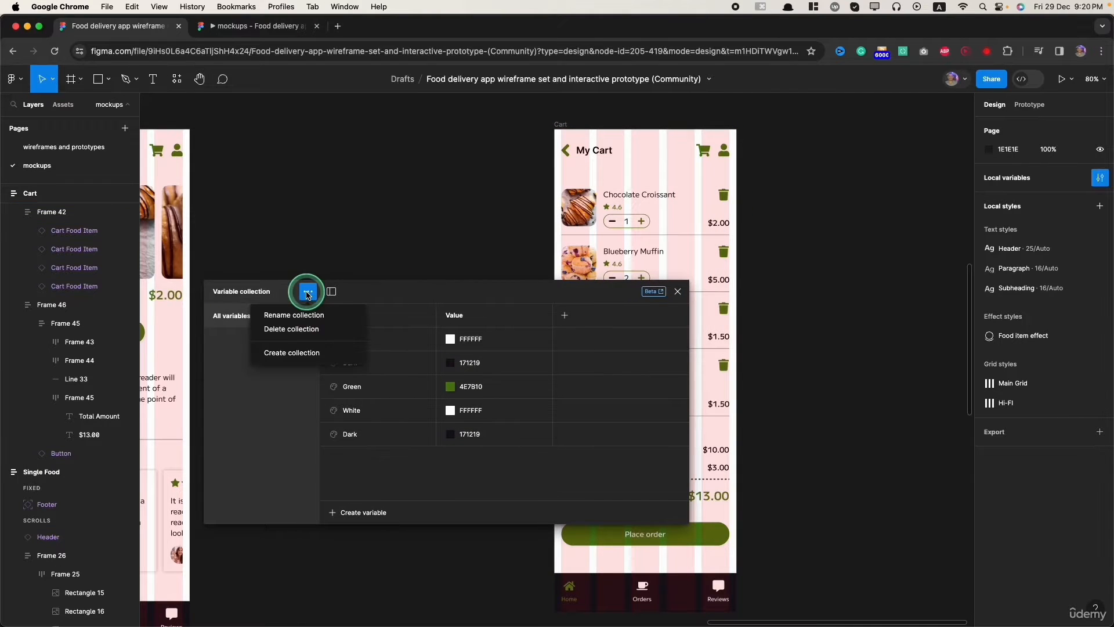
pyautogui.moveTo(291, 352)
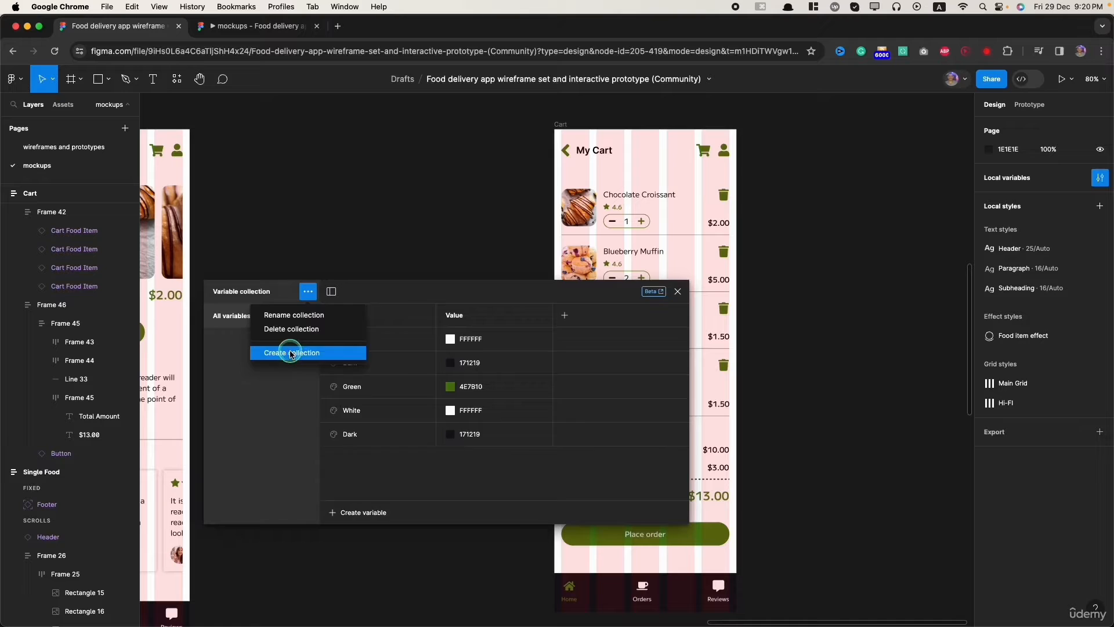
# Create a 'Cart Items' collection and add a boolean variable, CC, set to False.
pyautogui.click(292, 352)
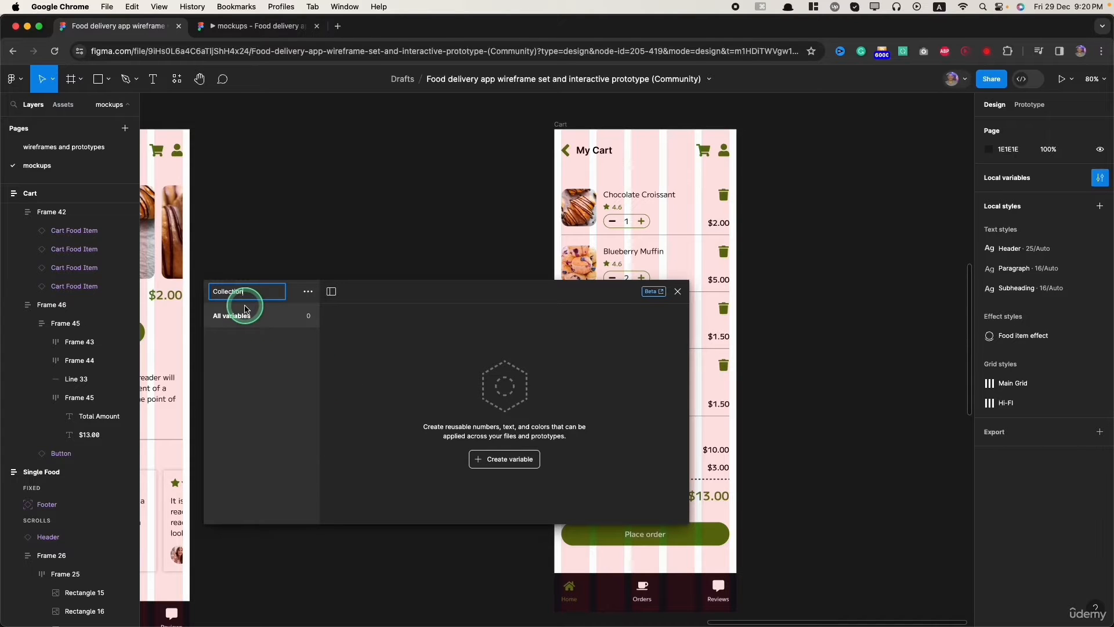
pyautogui.moveTo(442, 340)
pyautogui.write('Cart Items')
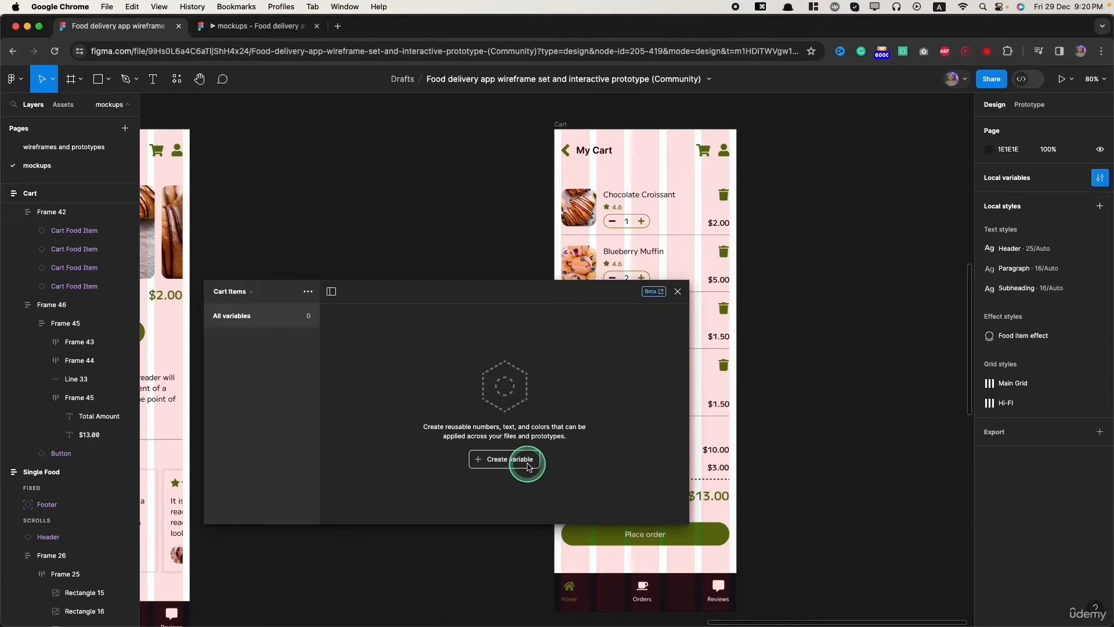
pyautogui.click(510, 458)
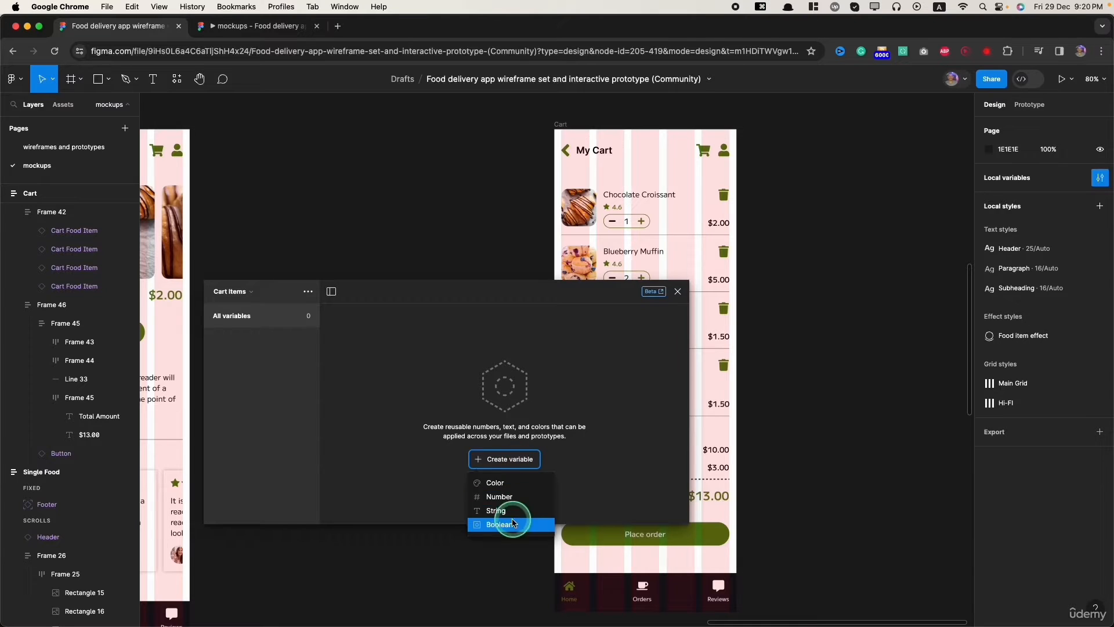
pyautogui.moveTo(496, 510)
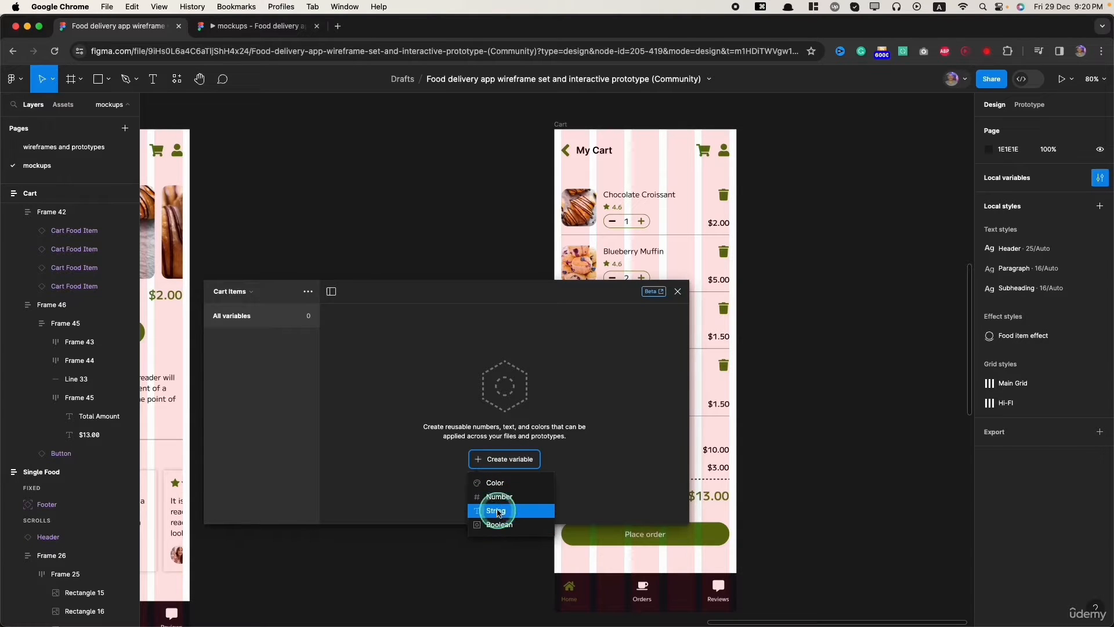
pyautogui.moveTo(500, 525)
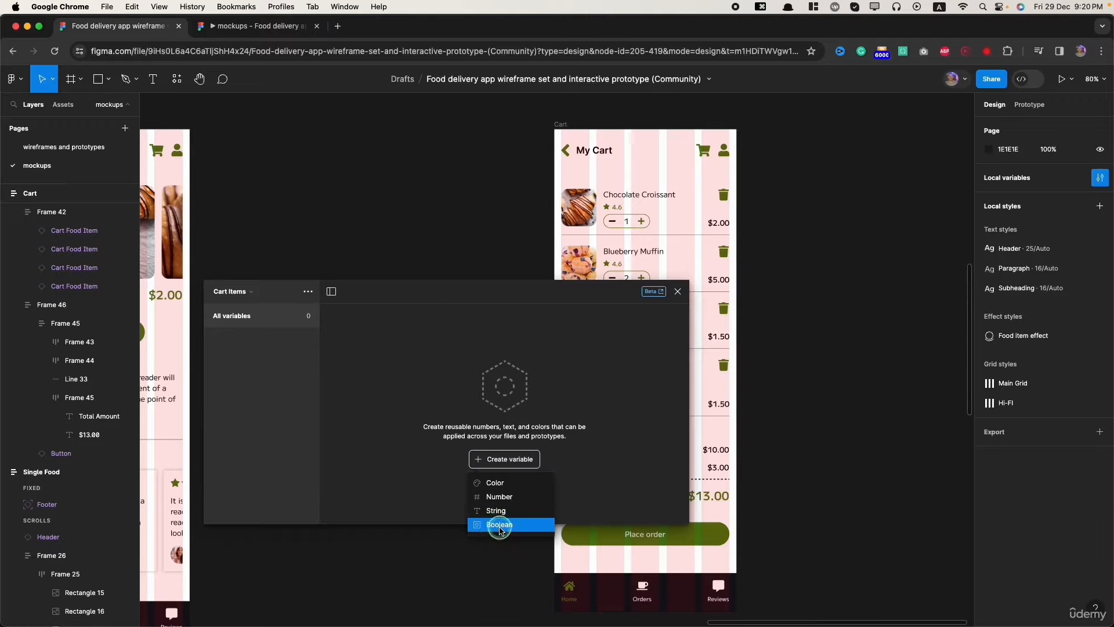
pyautogui.click(499, 524)
pyautogui.write('CC')
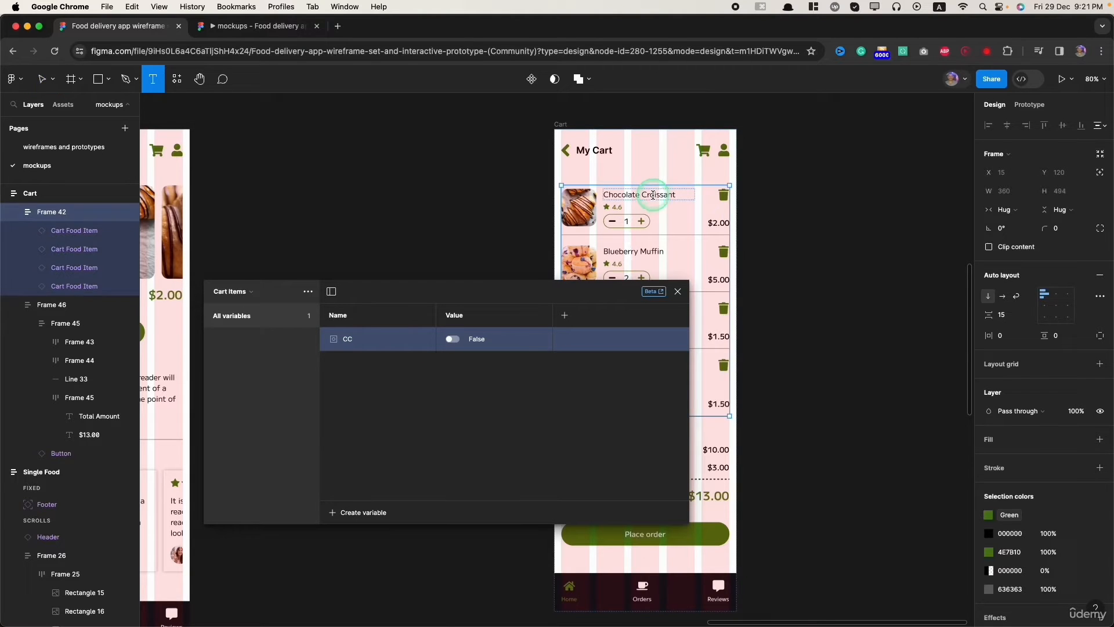
# Add False booleans: Chocolate Croissant, Blueberry Muffin, Coconut Tart, Savory Ham and Cheese Roll.
pyautogui.click(640, 194)
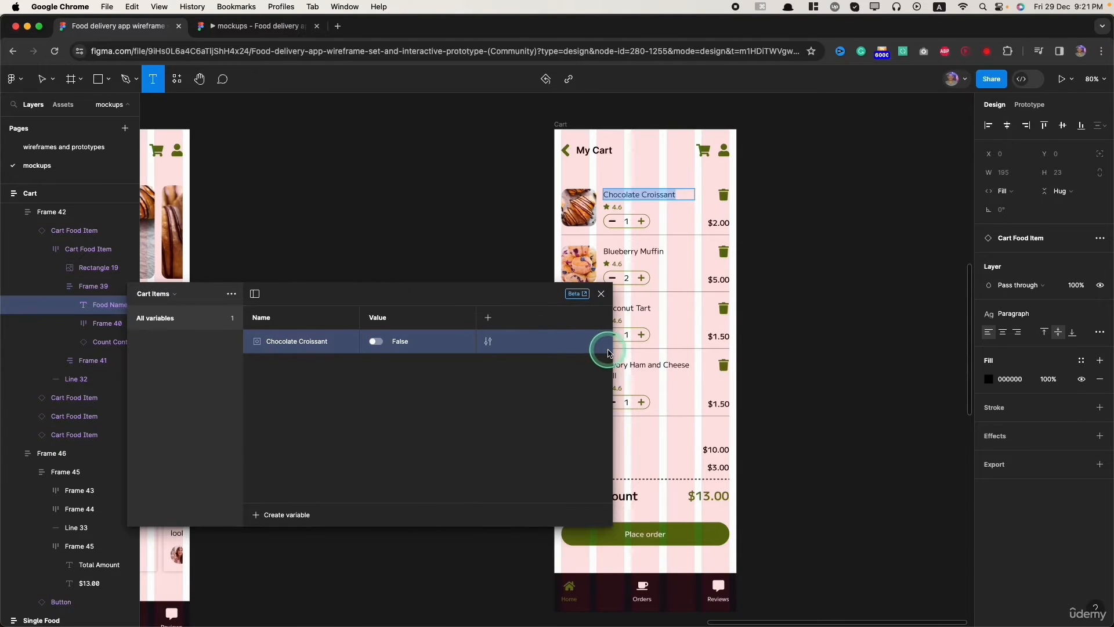
pyautogui.moveTo(487, 339)
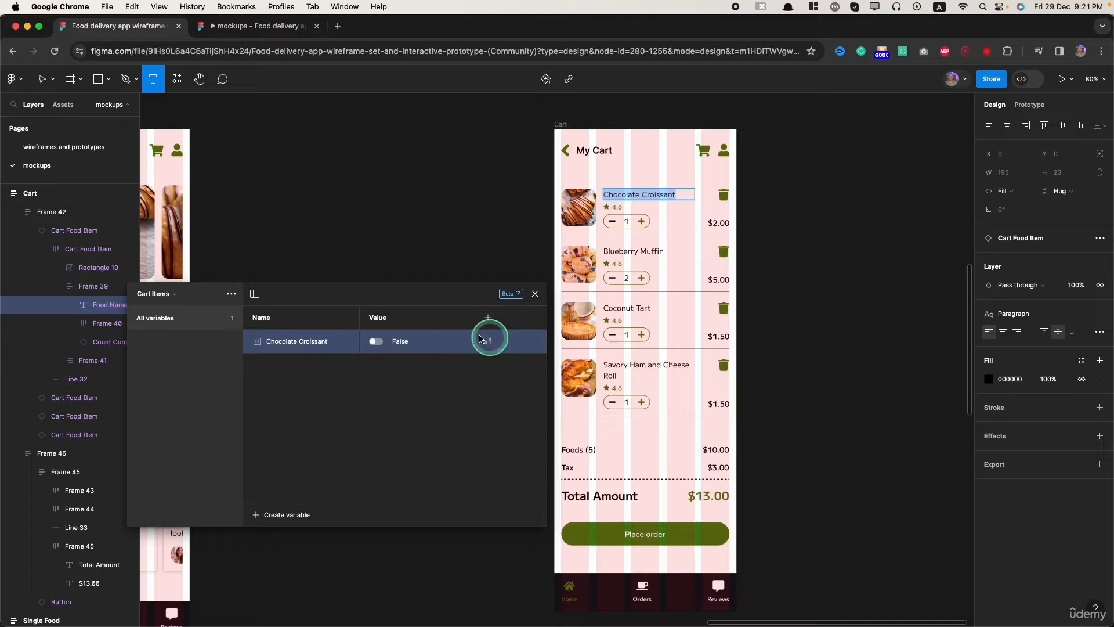
pyautogui.moveTo(284, 487)
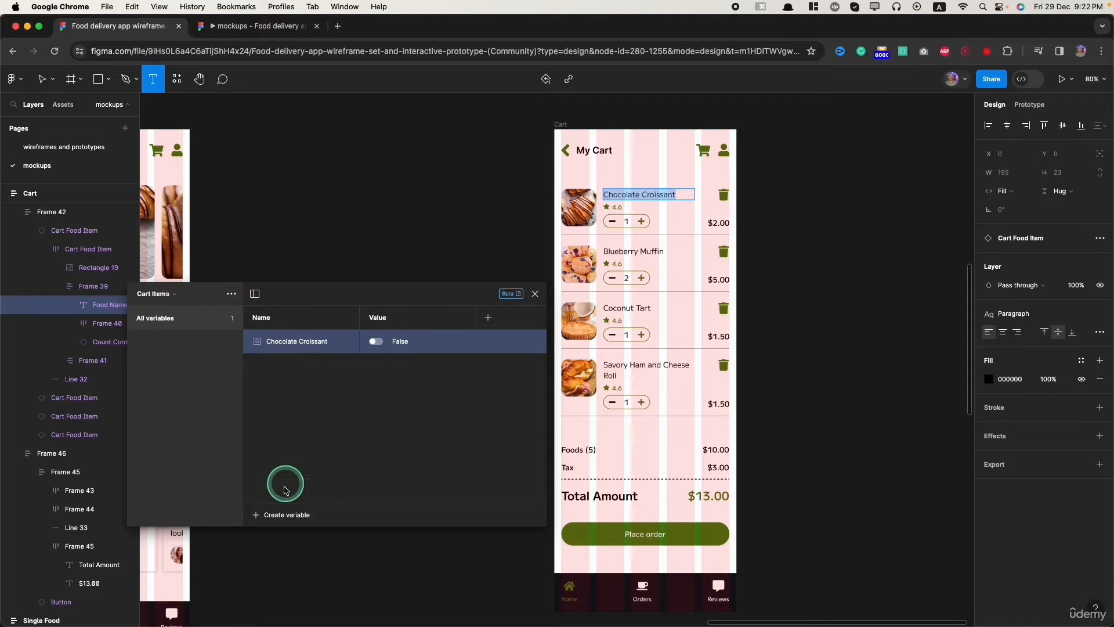
pyautogui.click(287, 515)
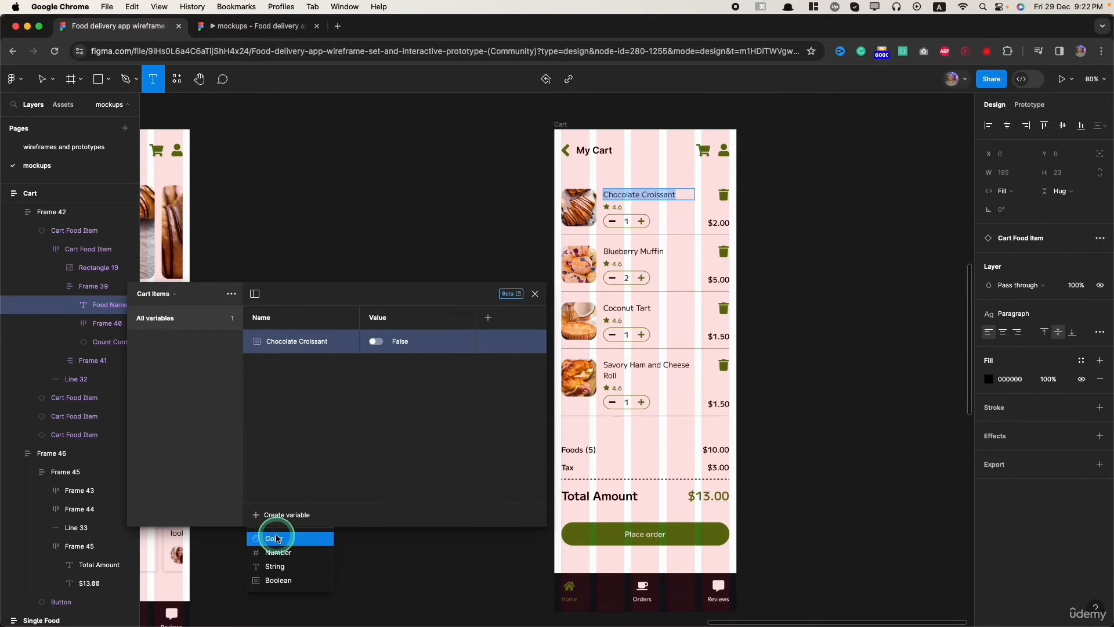
pyautogui.click(278, 580)
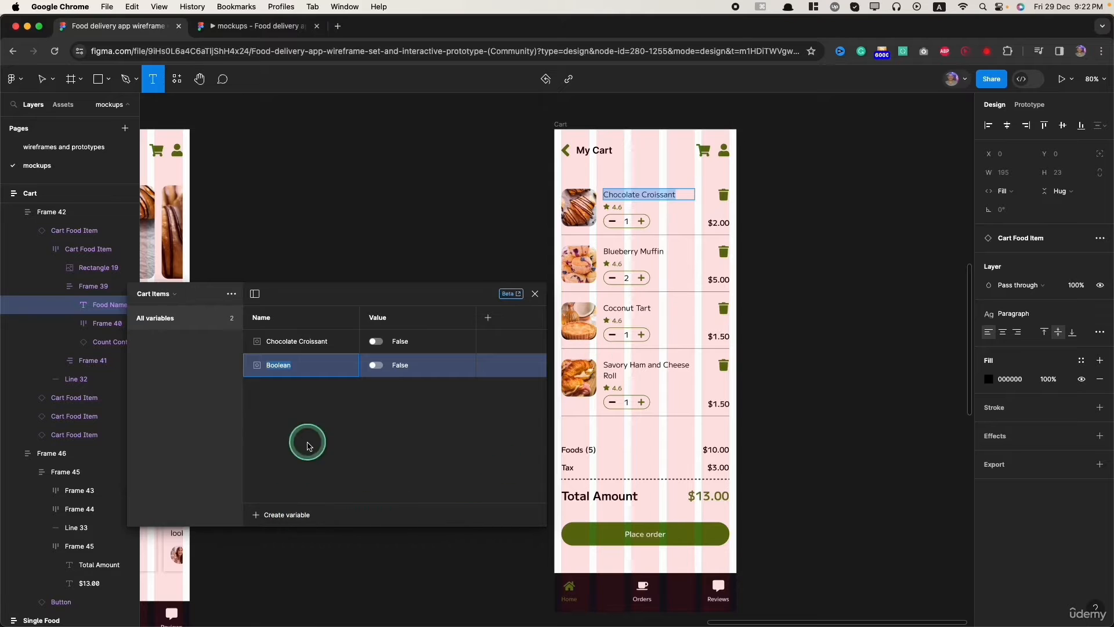
pyautogui.click(487, 318)
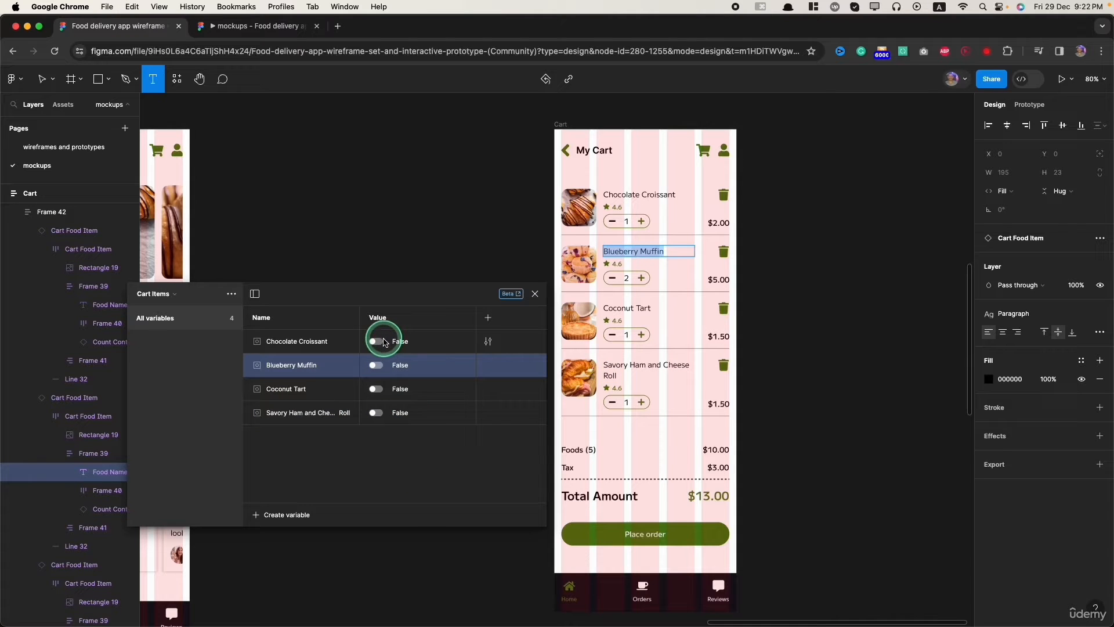
pyautogui.click(375, 341)
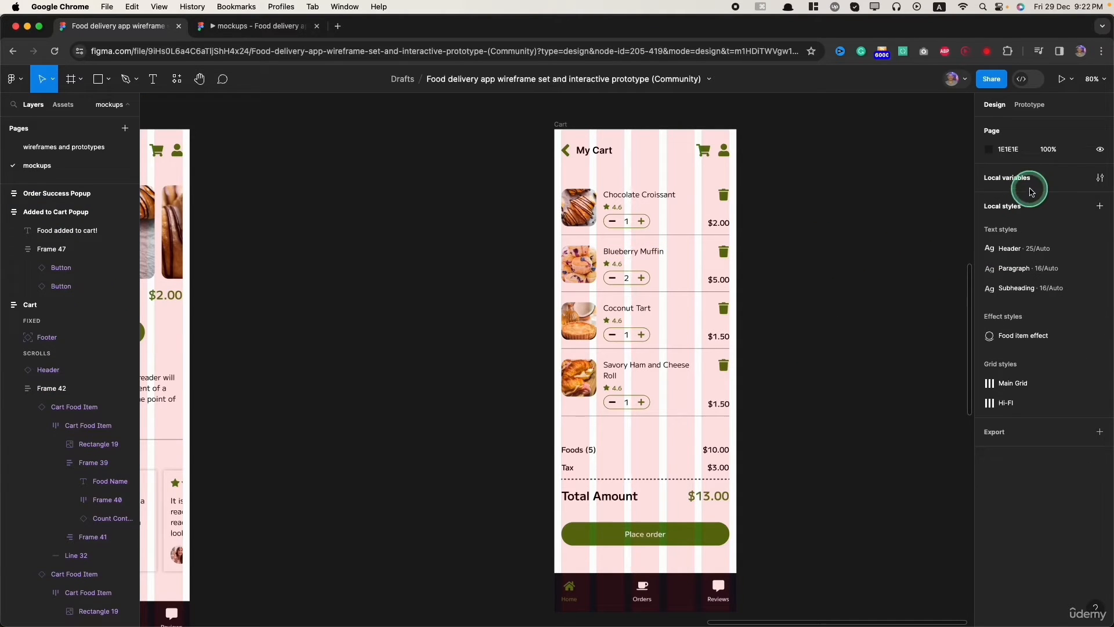
# Reopen local variables, toggle the four food booleans to True, and close the window.
pyautogui.click(1100, 177)
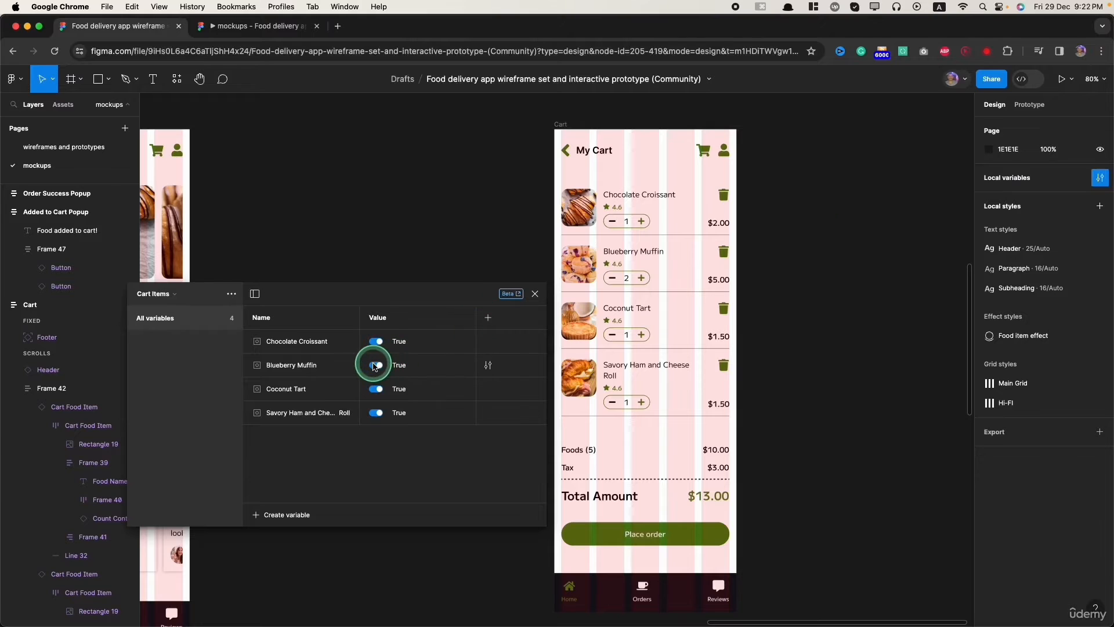
pyautogui.click(156, 293)
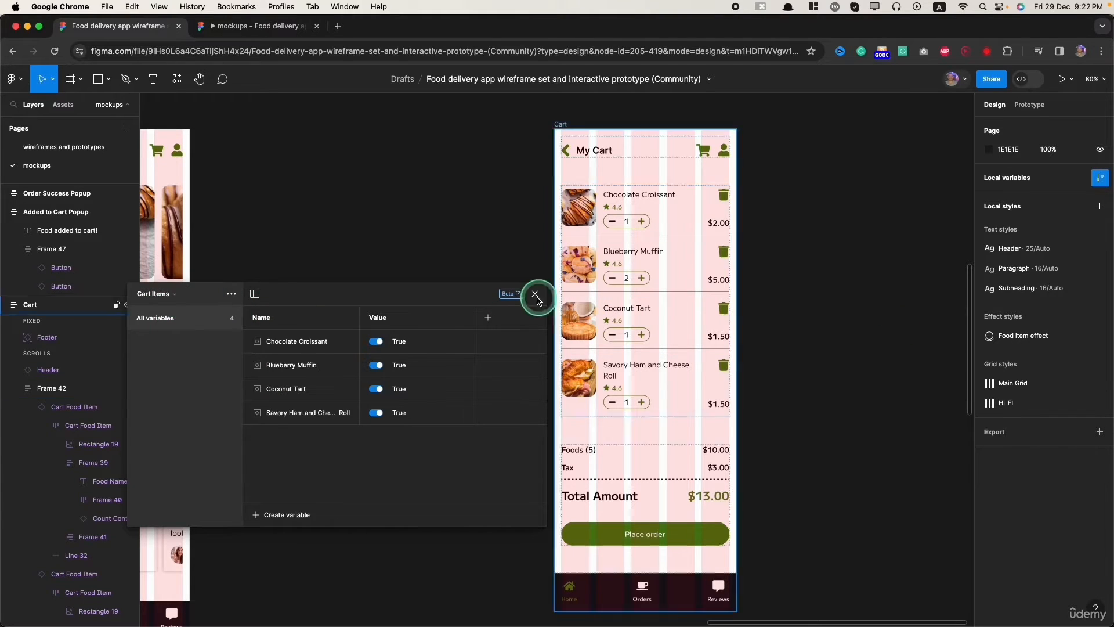
pyautogui.click(534, 294)
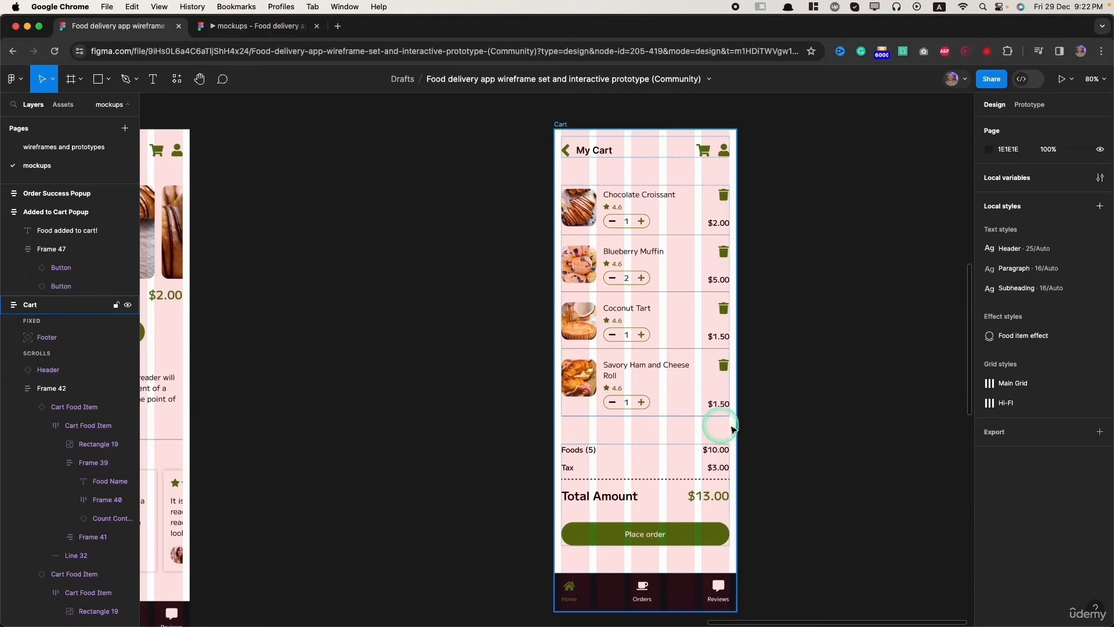
# Bind the croissant item's layer visibility to Chocolate Croissant, then begin binding the muffin item.
pyautogui.click(625, 221)
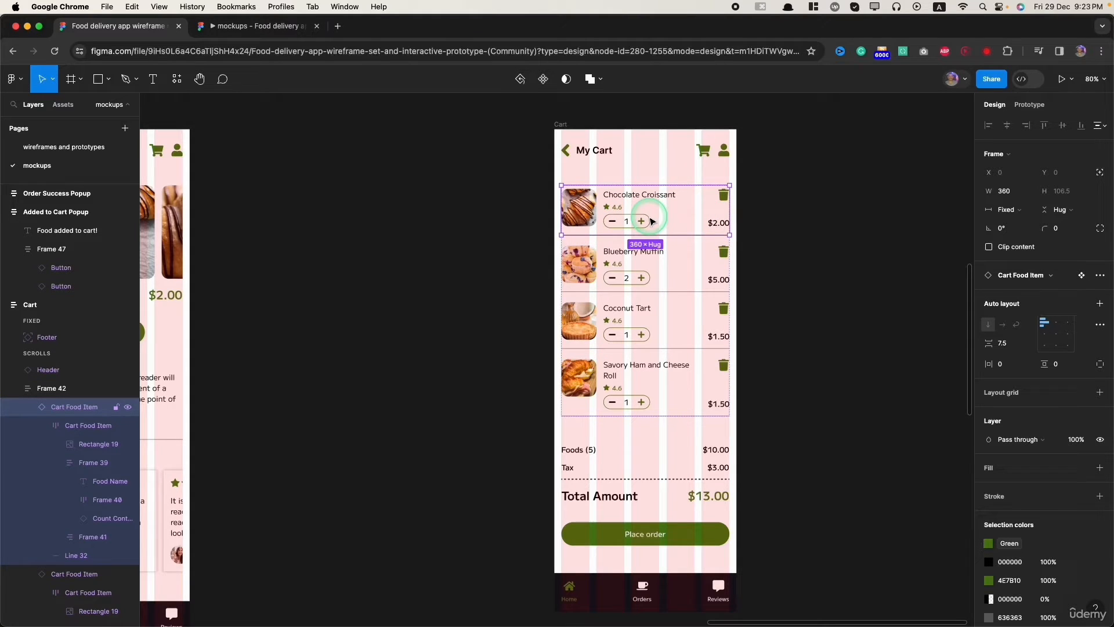
pyautogui.moveTo(998, 427)
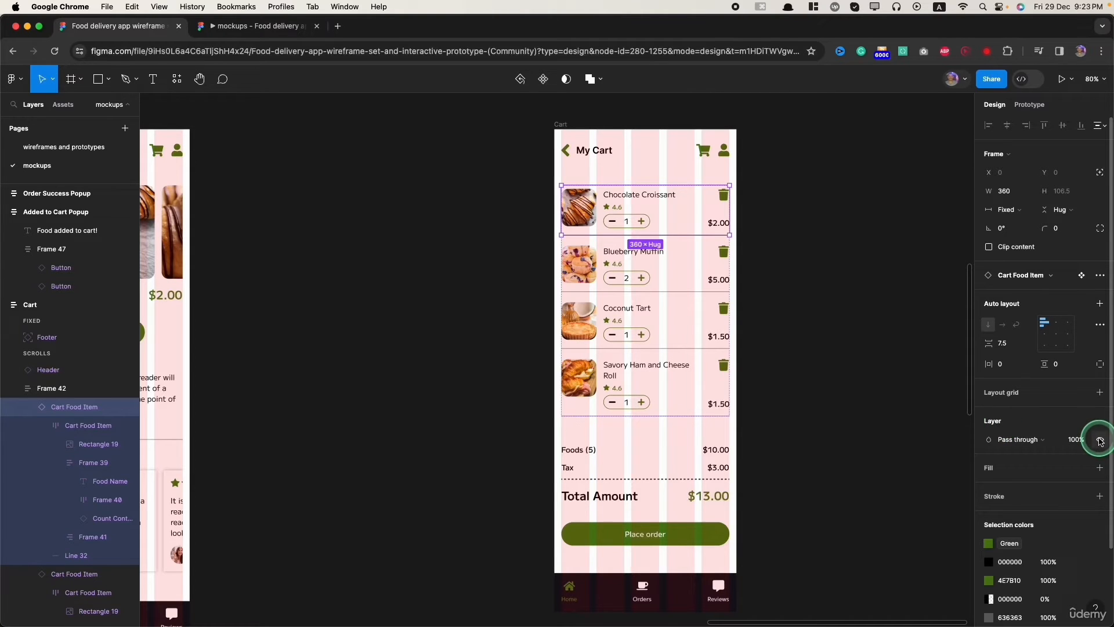
pyautogui.click(724, 195)
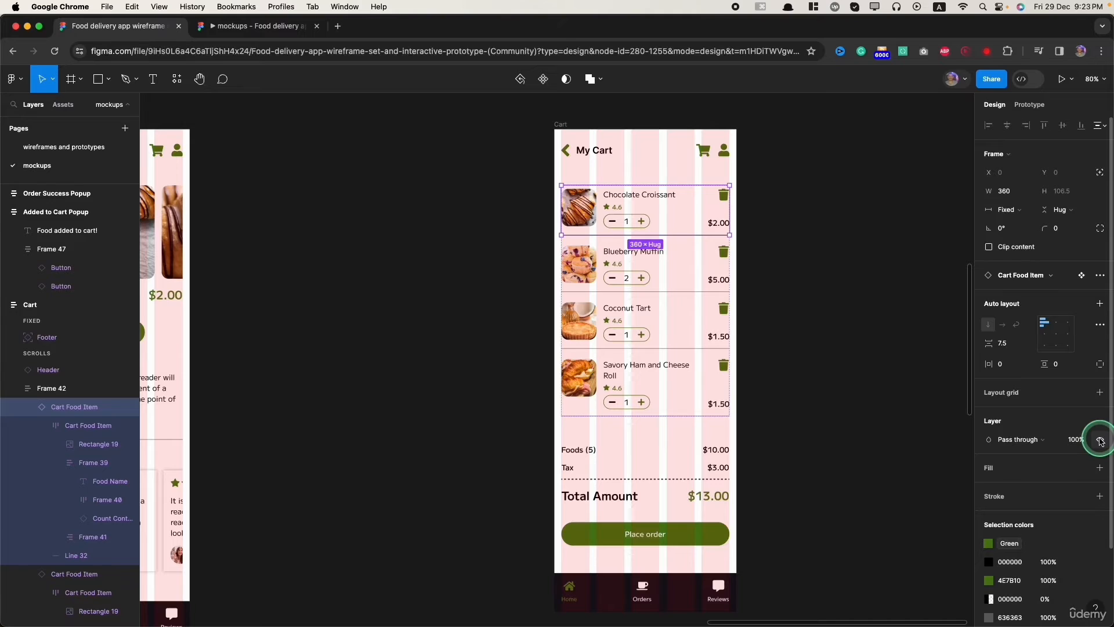
pyautogui.click(1099, 439)
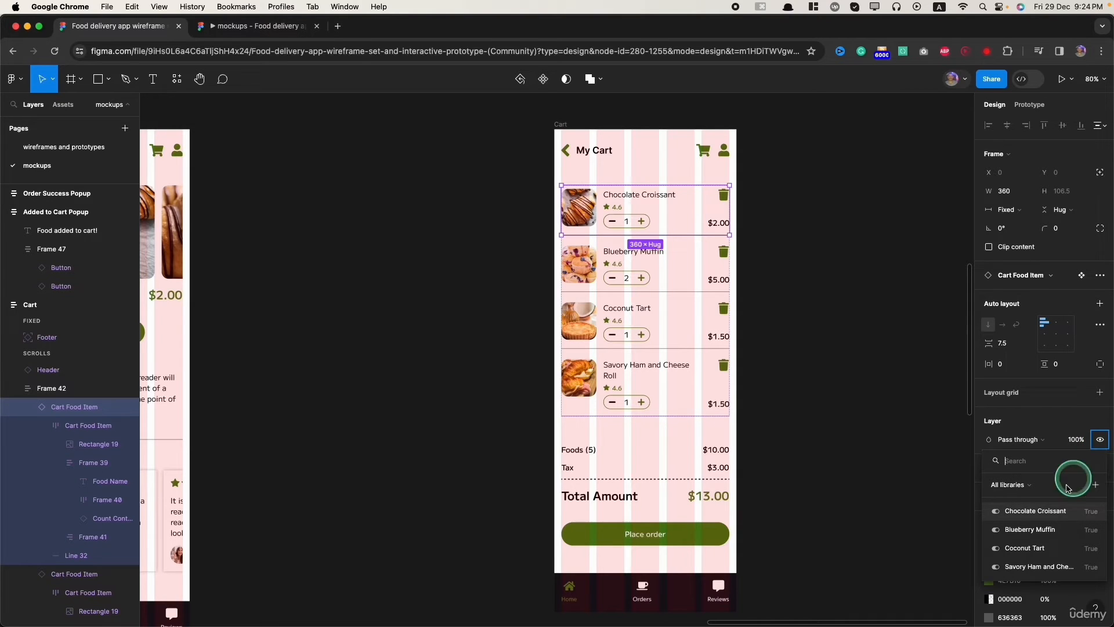
pyautogui.moveTo(1038, 516)
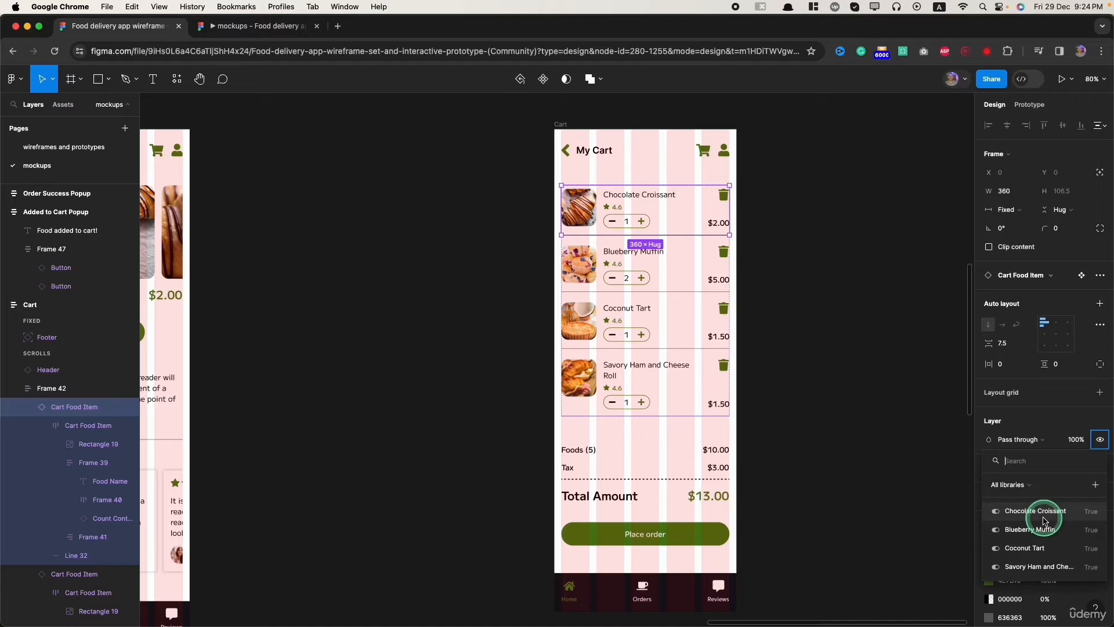
pyautogui.click(1035, 510)
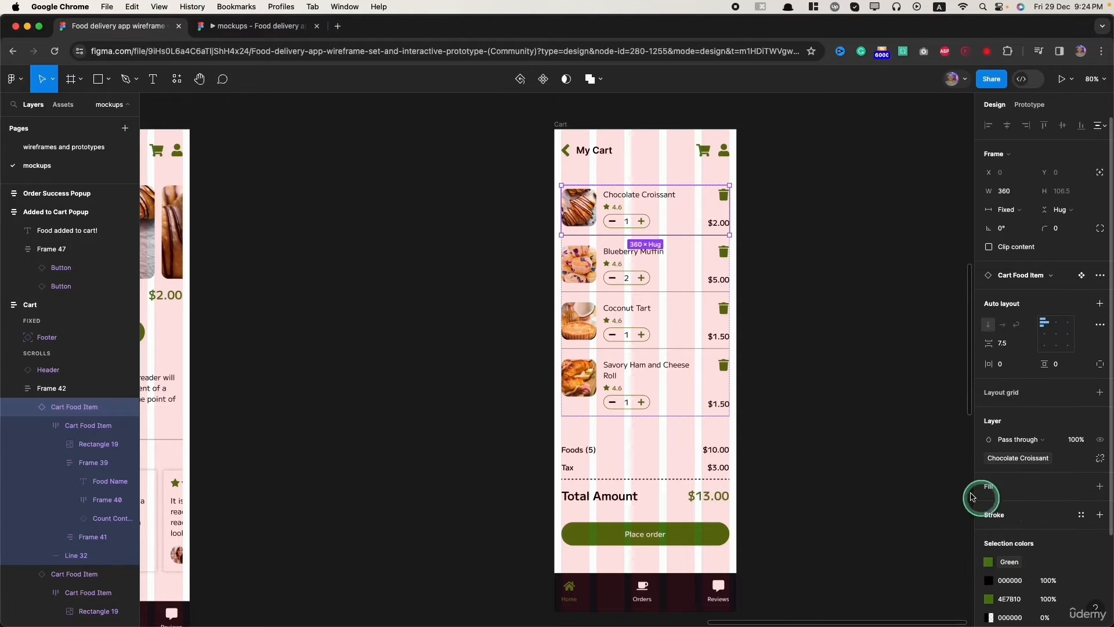
pyautogui.click(645, 277)
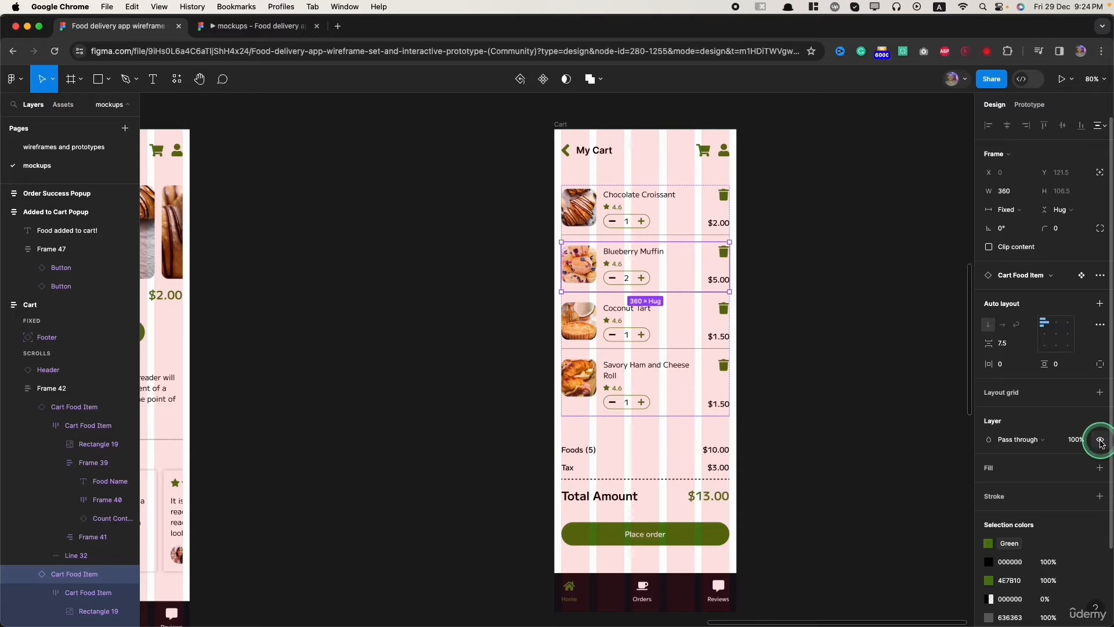
pyautogui.click(1099, 440)
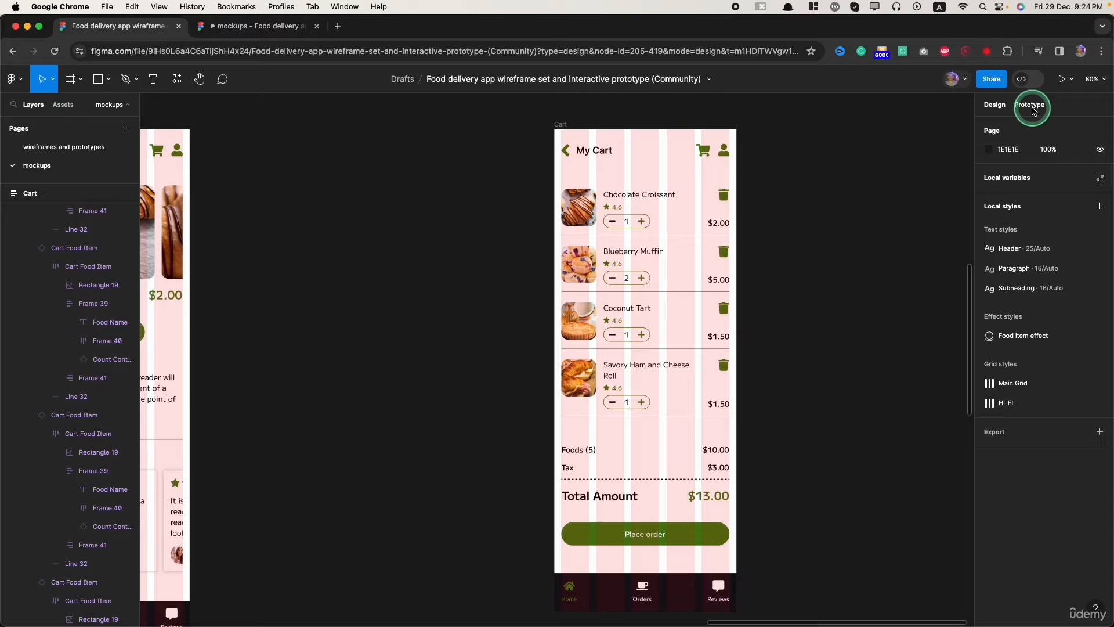
# In Prototype mode, add an On tap interaction to the croissant's trash icon.
pyautogui.click(1028, 104)
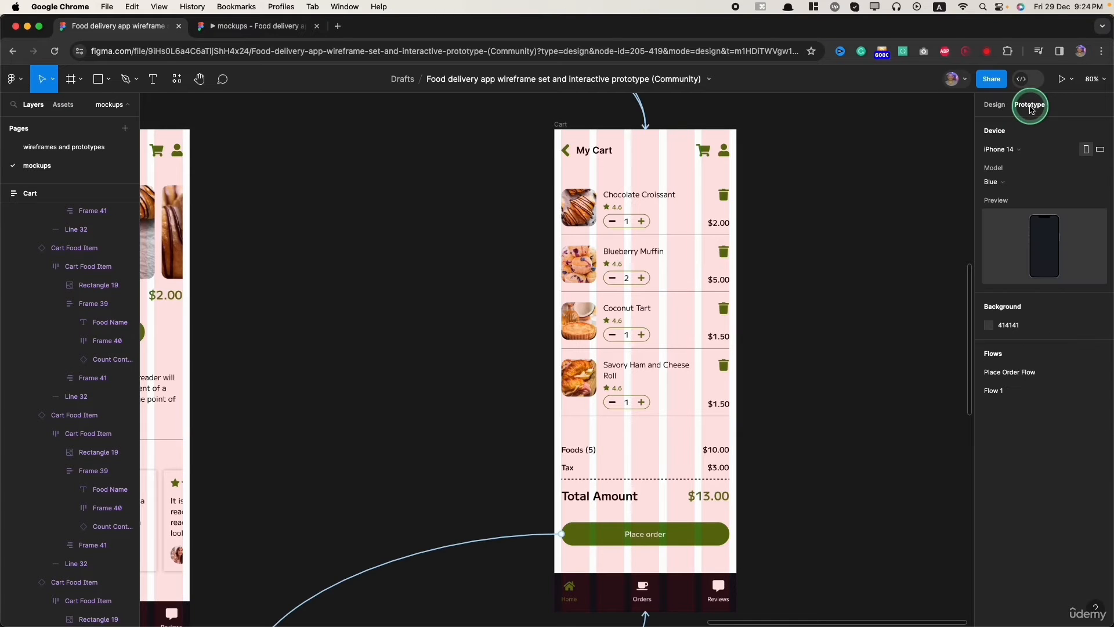
pyautogui.moveTo(723, 195)
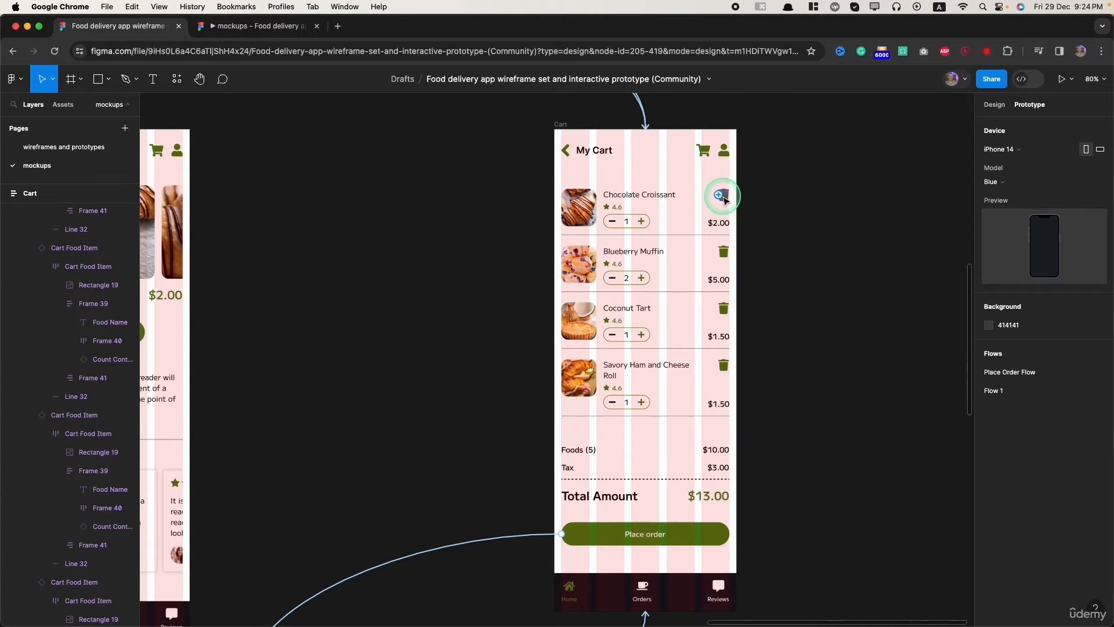
pyautogui.click(721, 195)
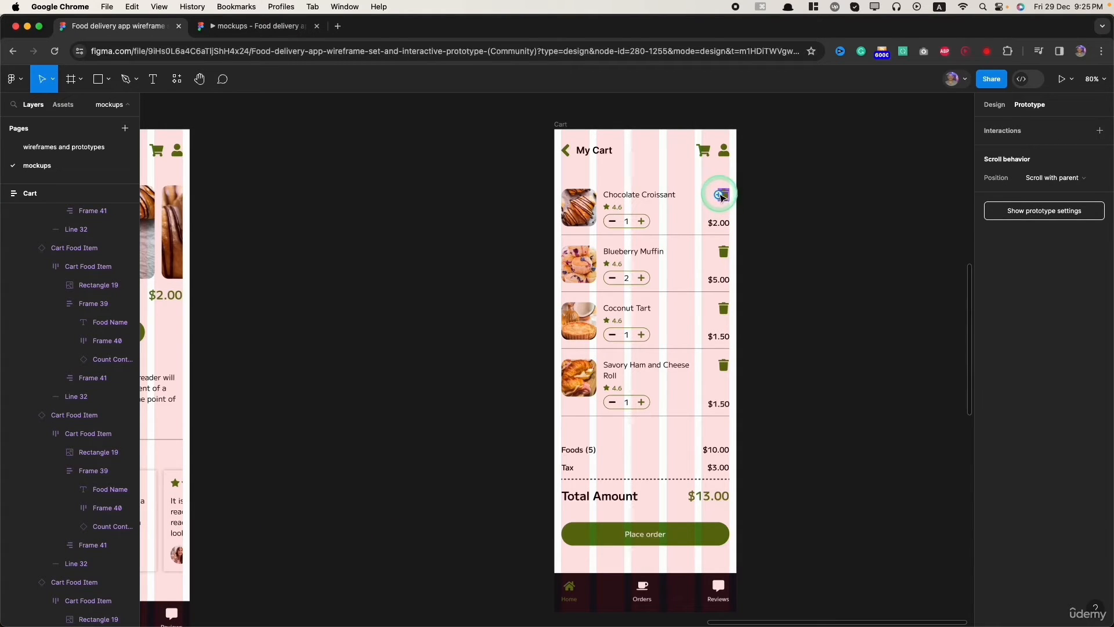
pyautogui.click(722, 195)
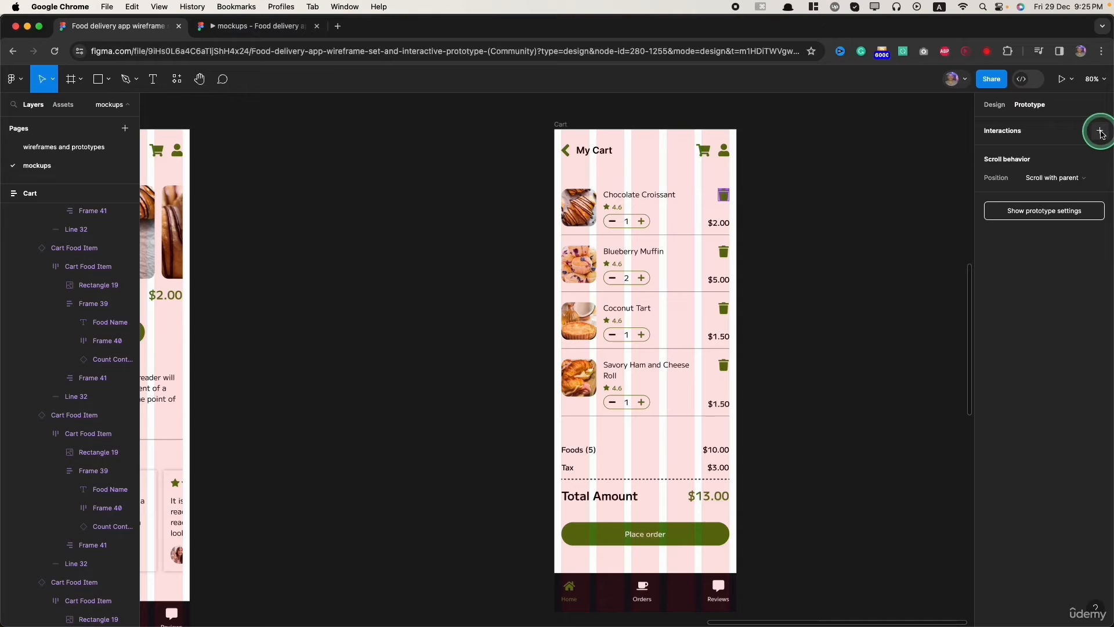
pyautogui.click(1099, 130)
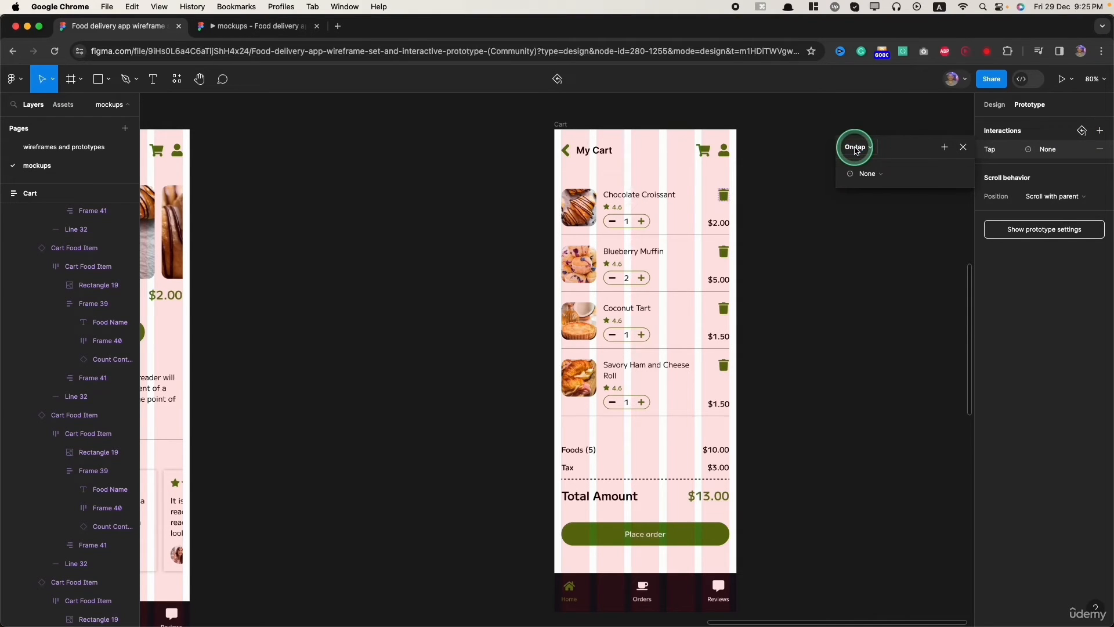
pyautogui.click(868, 174)
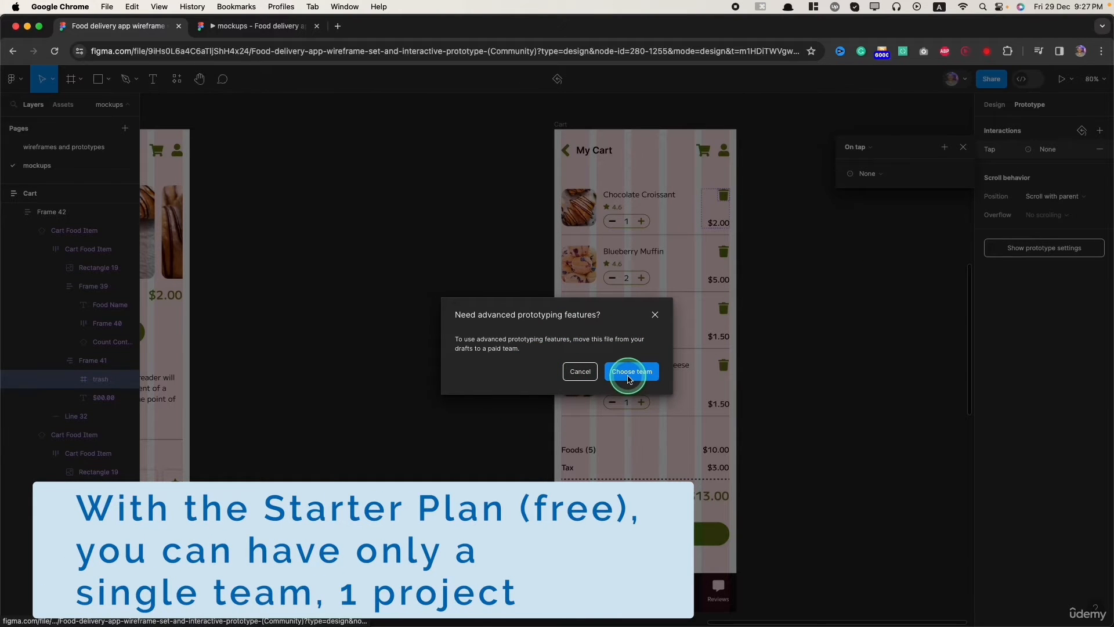
# Move the file from drafts into Team project via the advanced prototyping prompt.
pyautogui.click(630, 371)
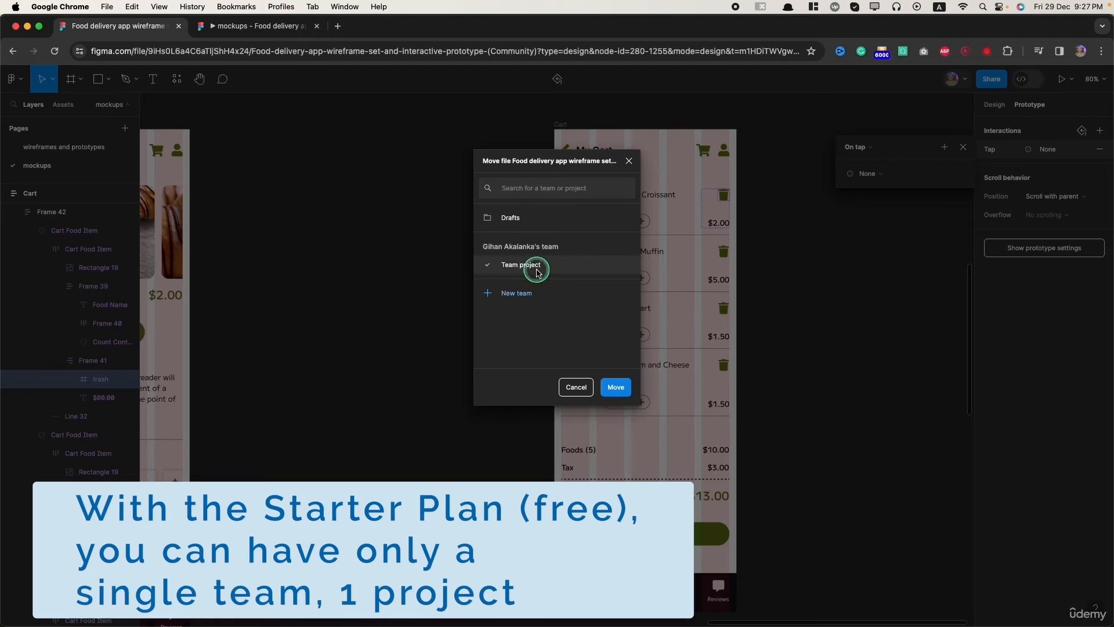
pyautogui.moveTo(508, 270)
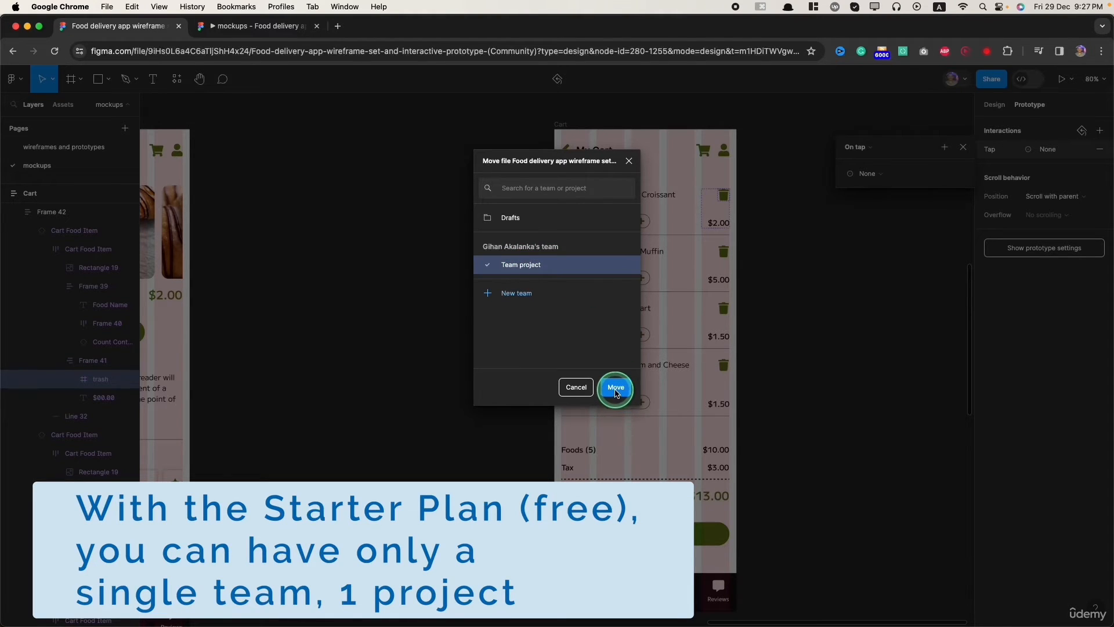
pyautogui.moveTo(536, 253)
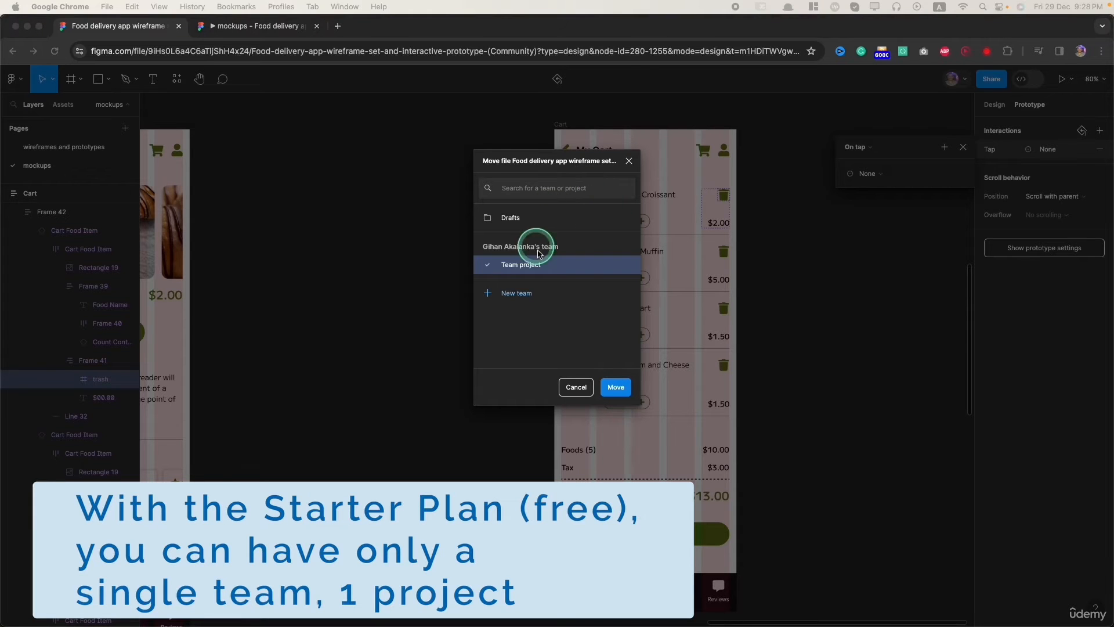
pyautogui.moveTo(529, 215)
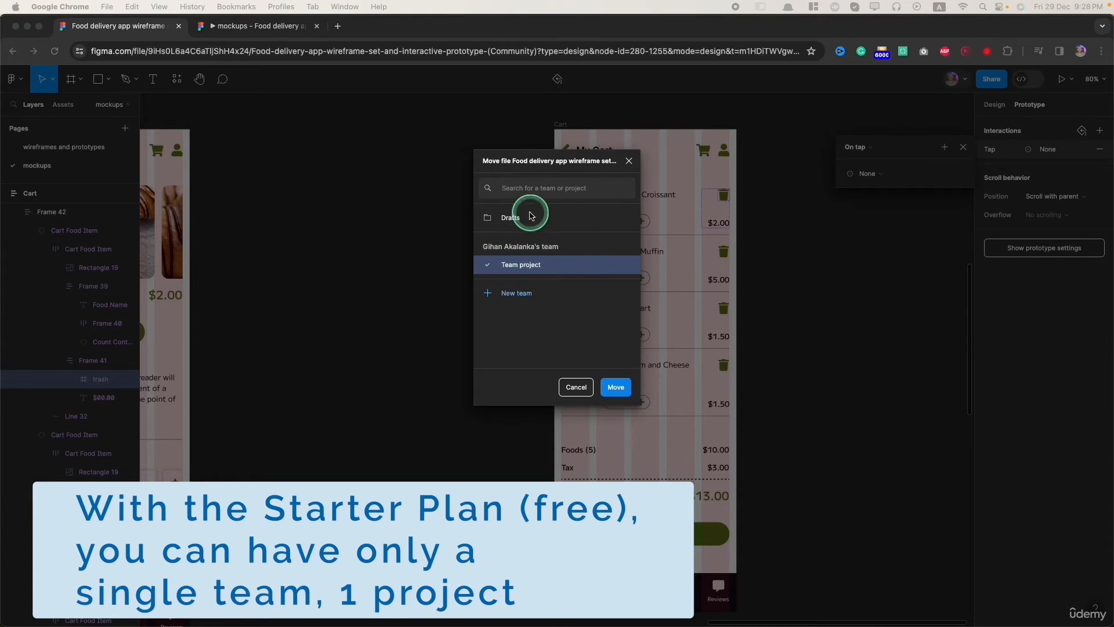
pyautogui.moveTo(524, 272)
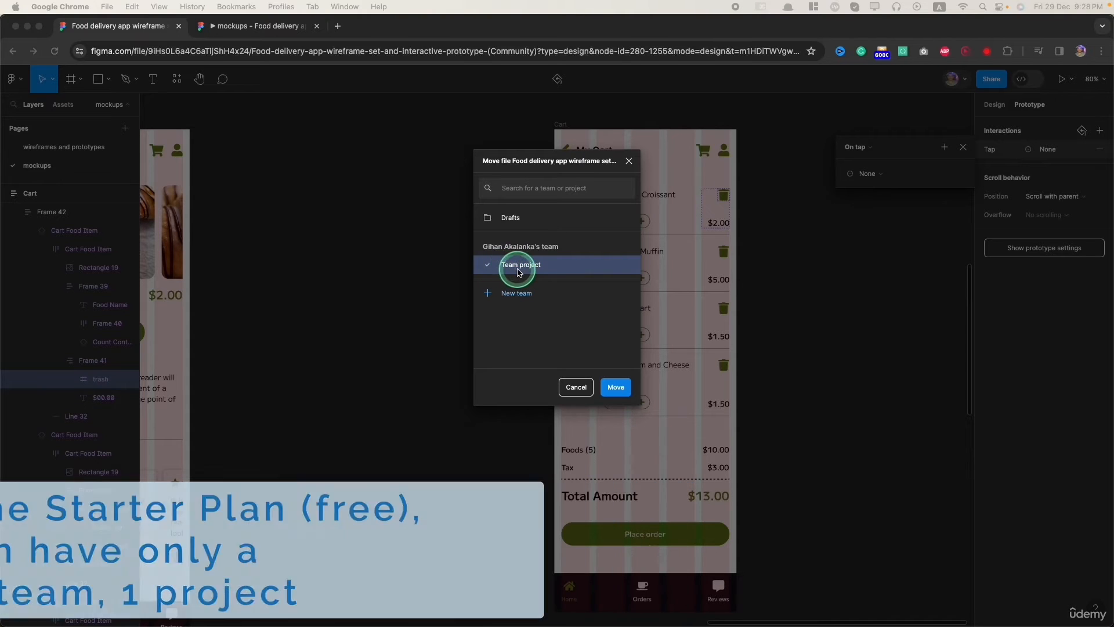
pyautogui.click(615, 387)
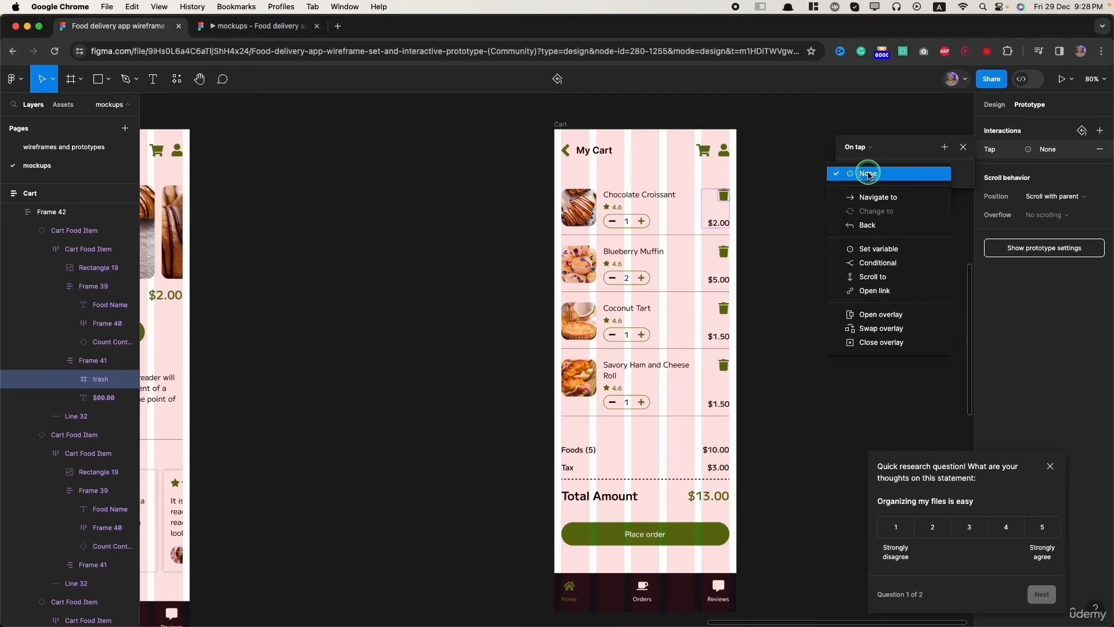
pyautogui.moveTo(880, 249)
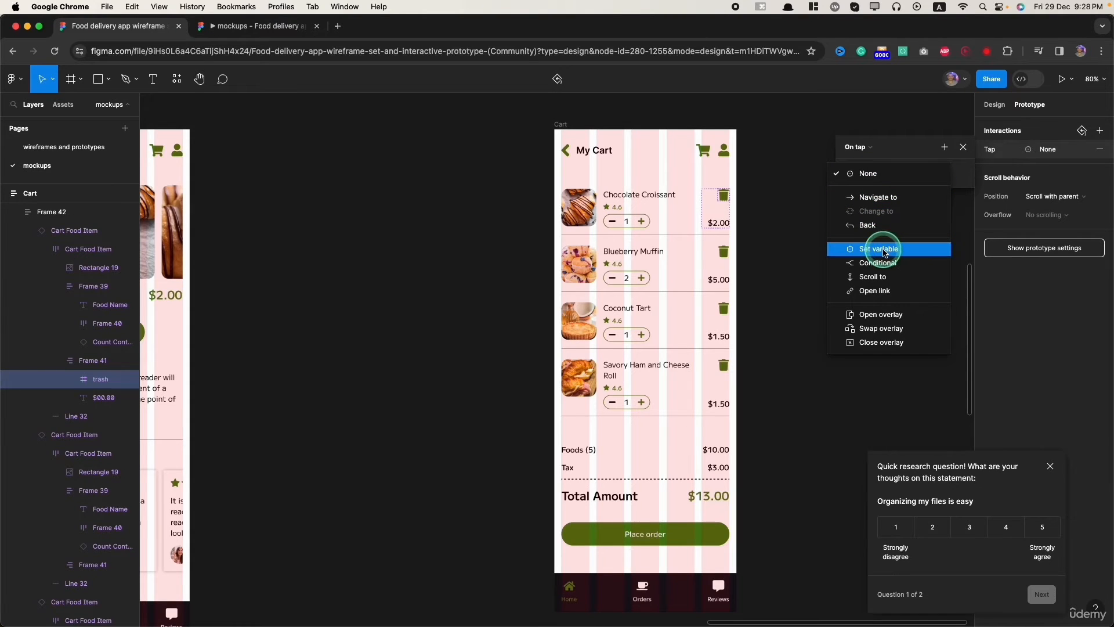
# Set the croissant trash icon's On tap action to set Chocolate Croissant to False.
pyautogui.click(878, 249)
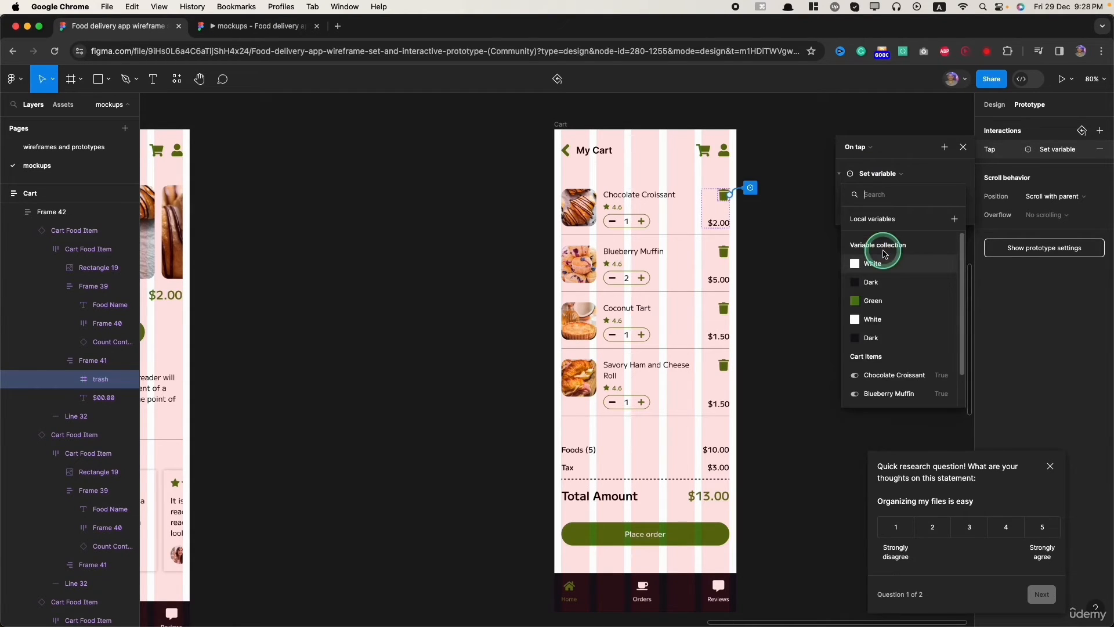
pyautogui.scroll(-3)
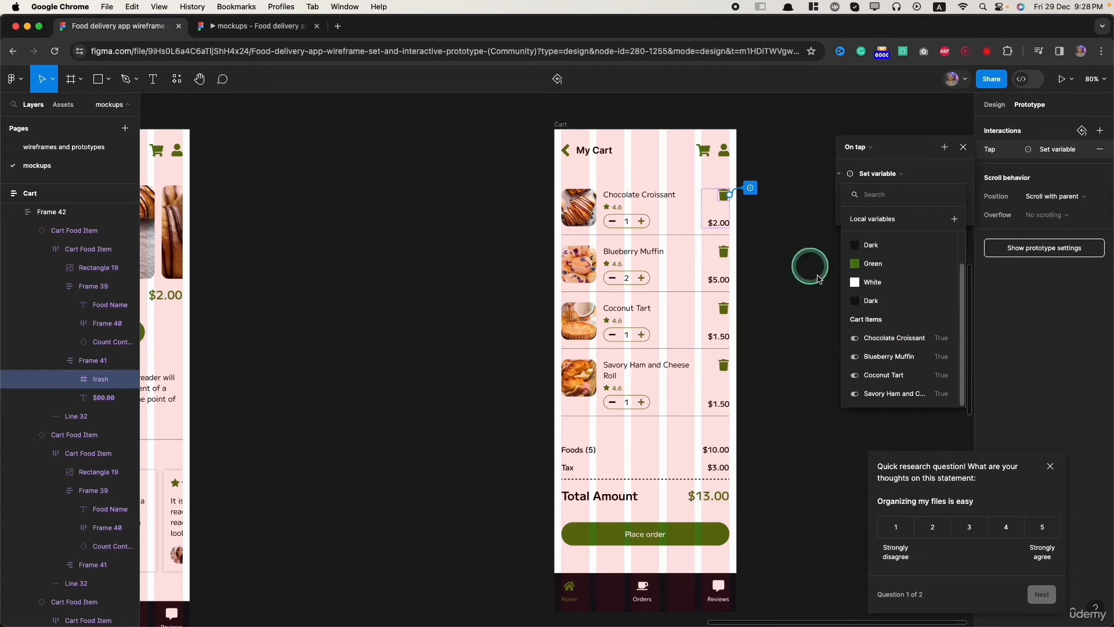
pyautogui.click(894, 337)
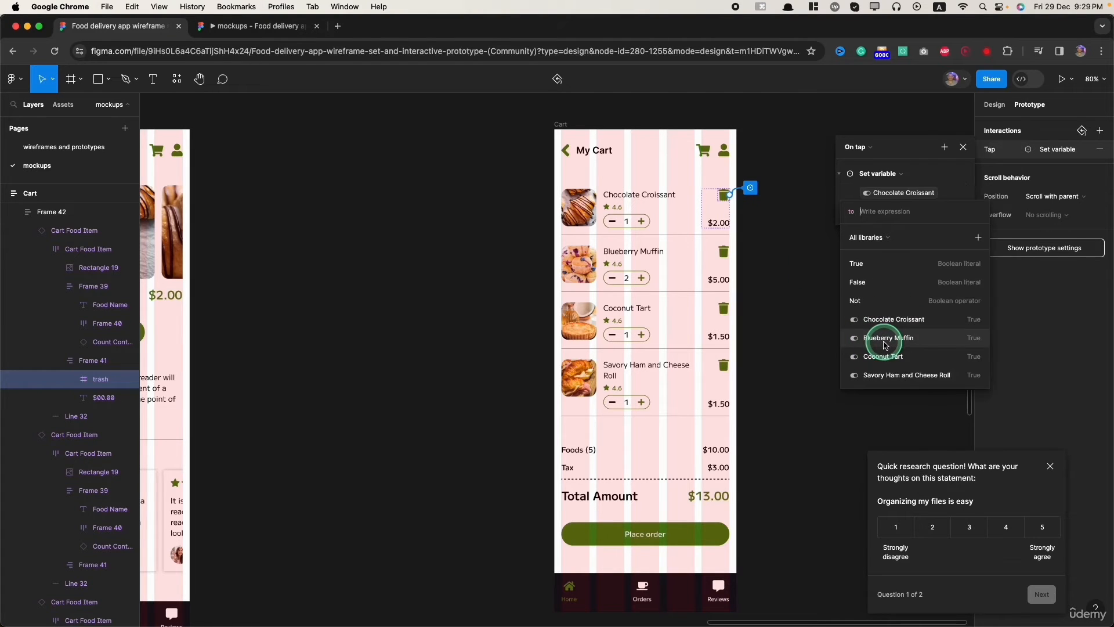
pyautogui.moveTo(880, 285)
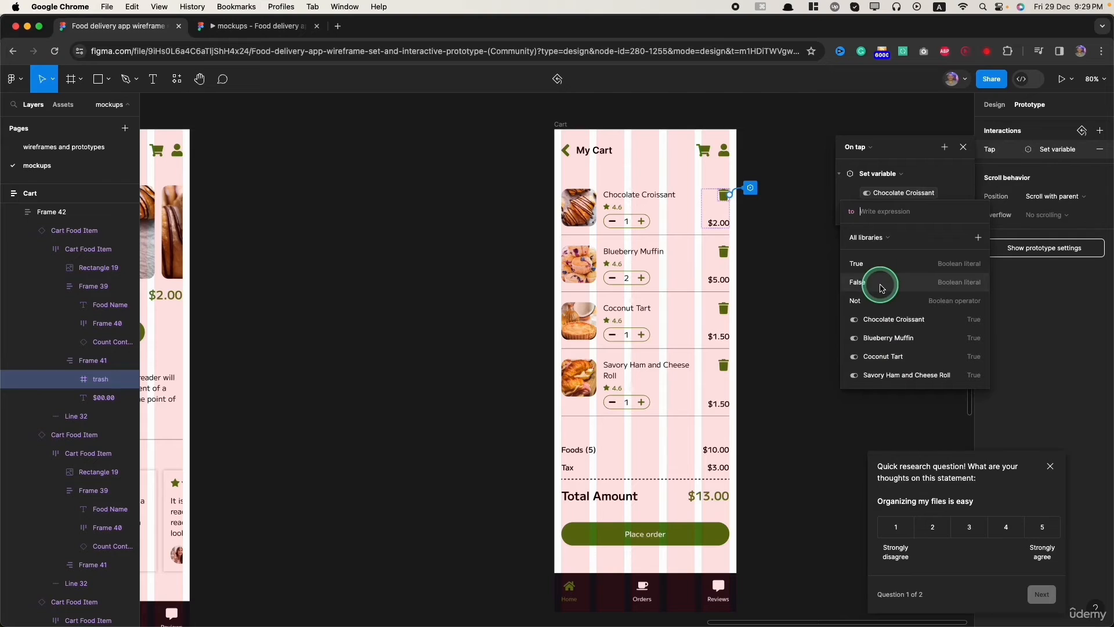
pyautogui.click(857, 282)
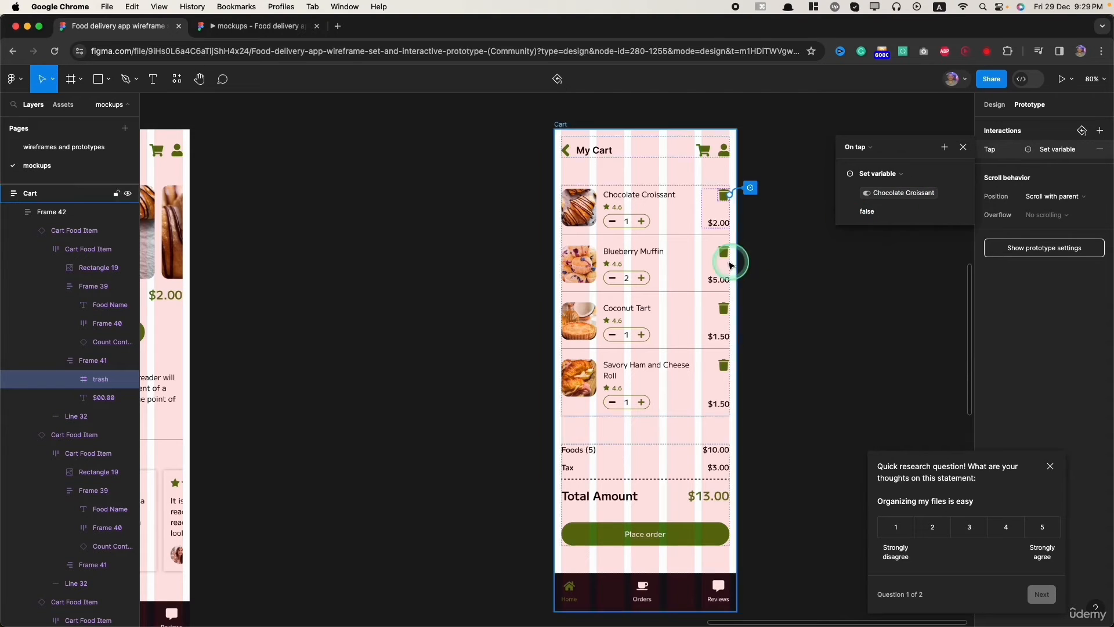
pyautogui.click(722, 249)
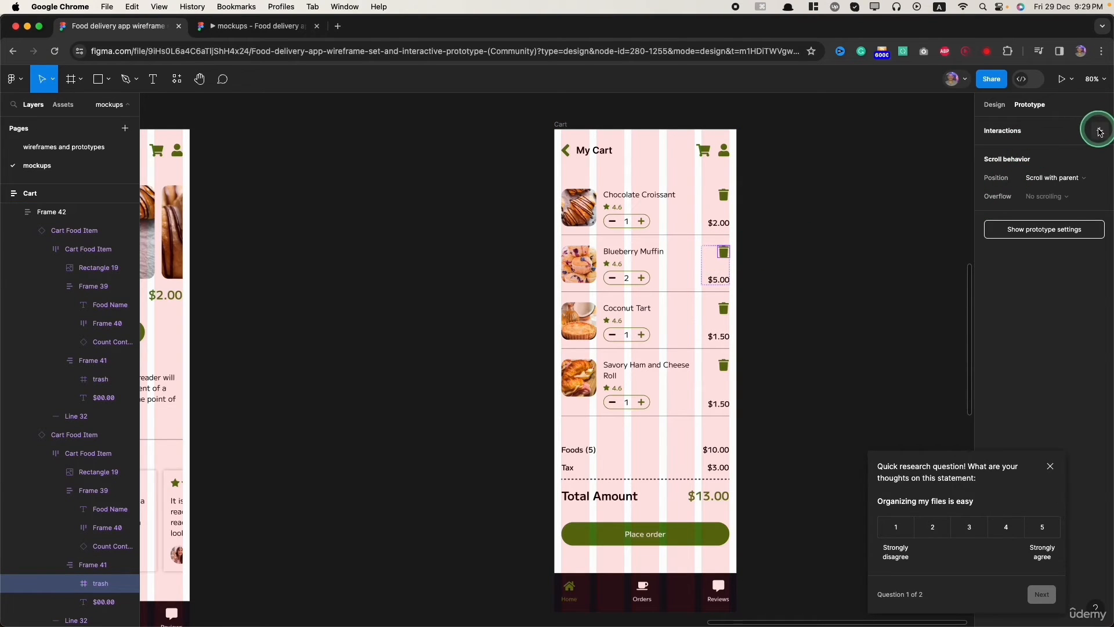
# Give the Blueberry Muffin trash icon an On tap action setting its variable to False.
pyautogui.click(1099, 131)
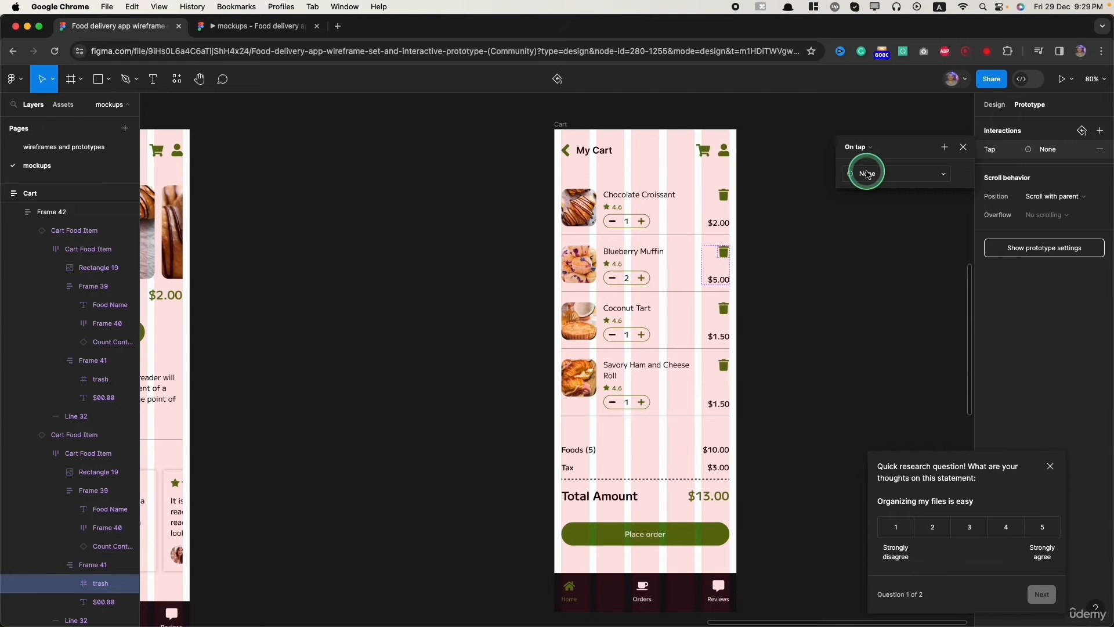
pyautogui.click(895, 174)
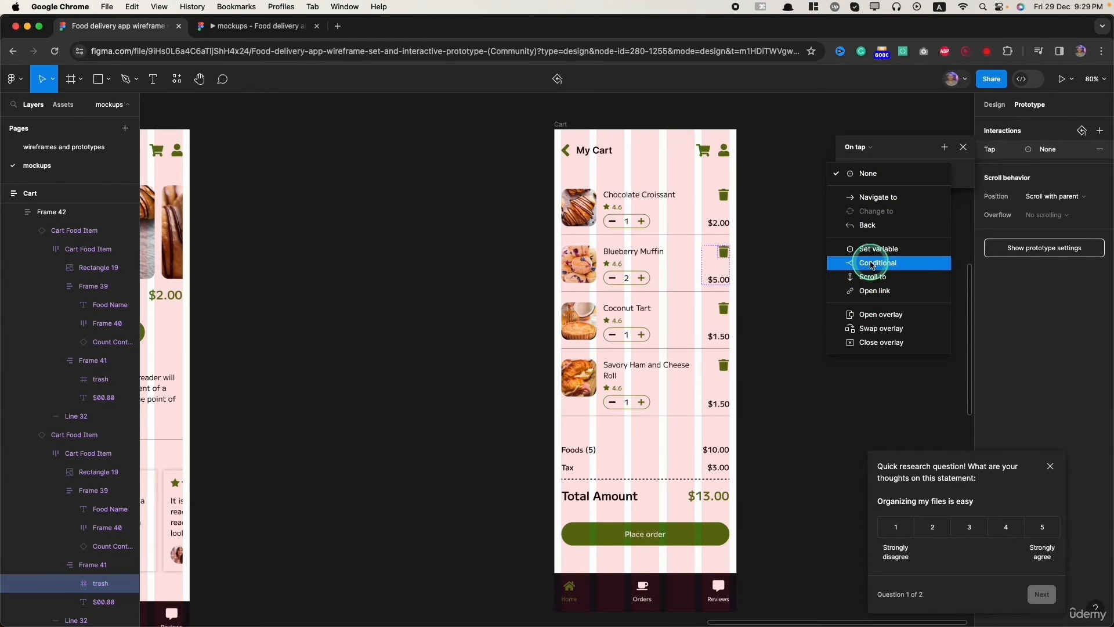
pyautogui.click(878, 249)
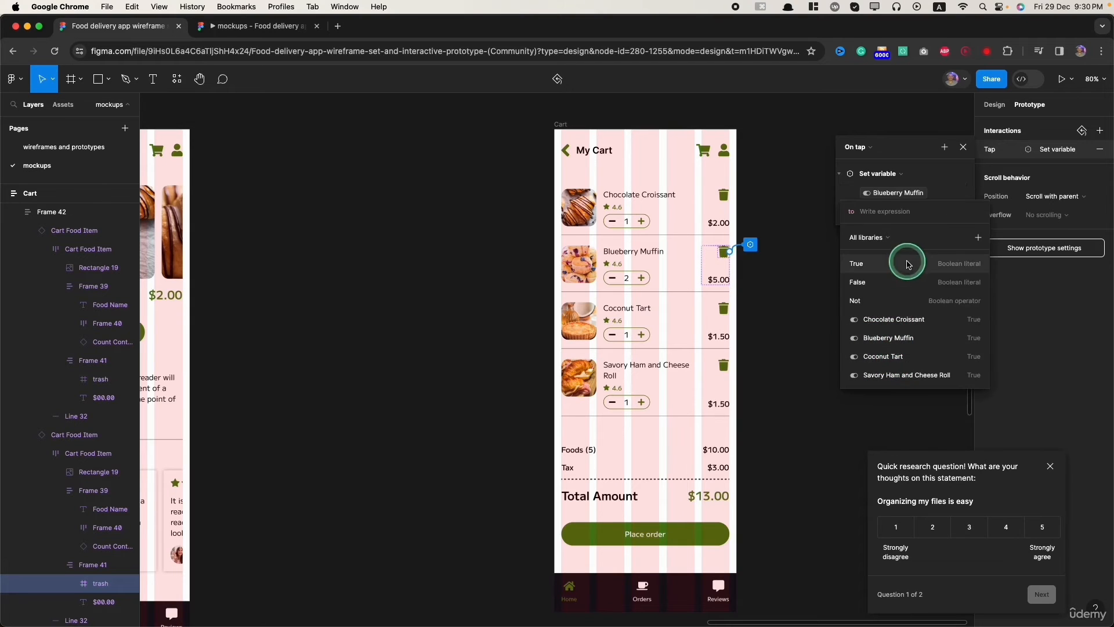
pyautogui.moveTo(865, 286)
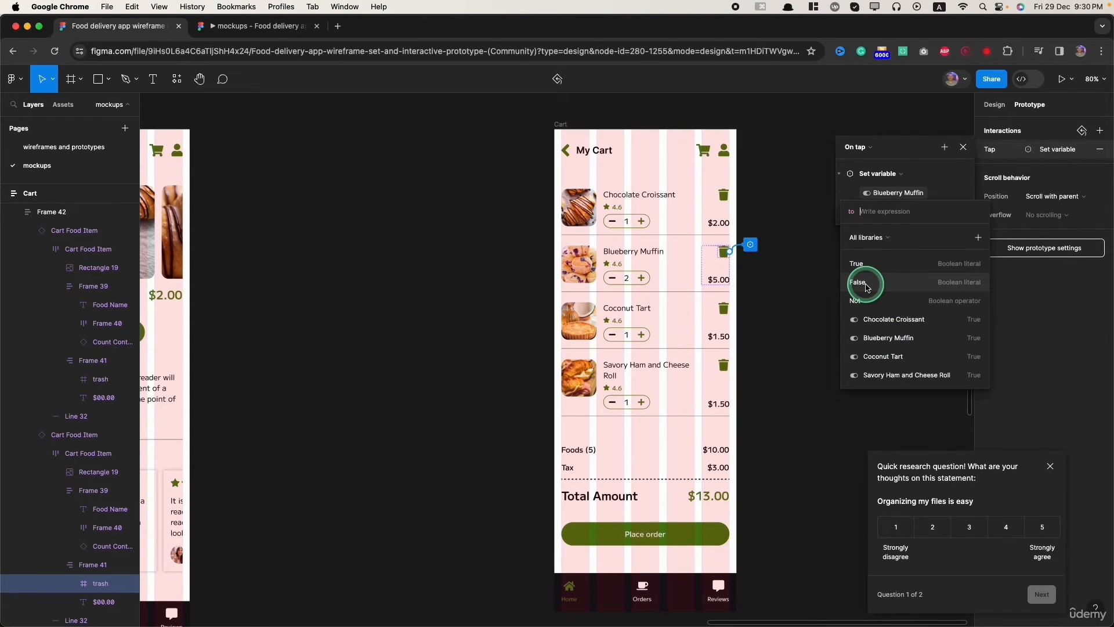
pyautogui.click(725, 321)
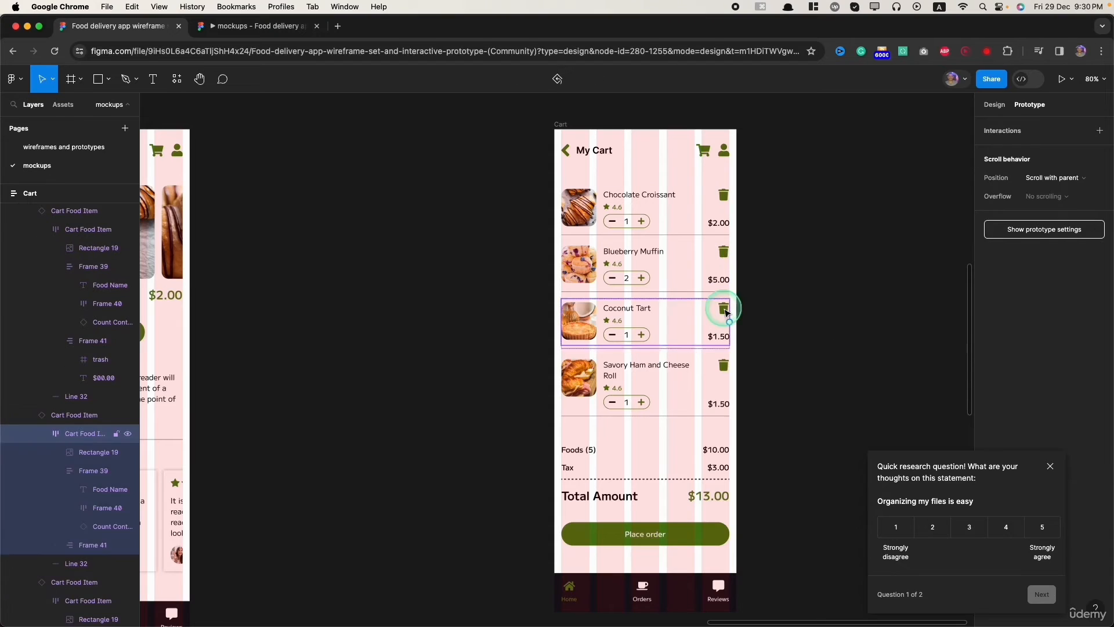
# Add Set variable tap interactions to the Coconut Tart and Savory Ham and Cheese Roll trash icons.
pyautogui.click(723, 365)
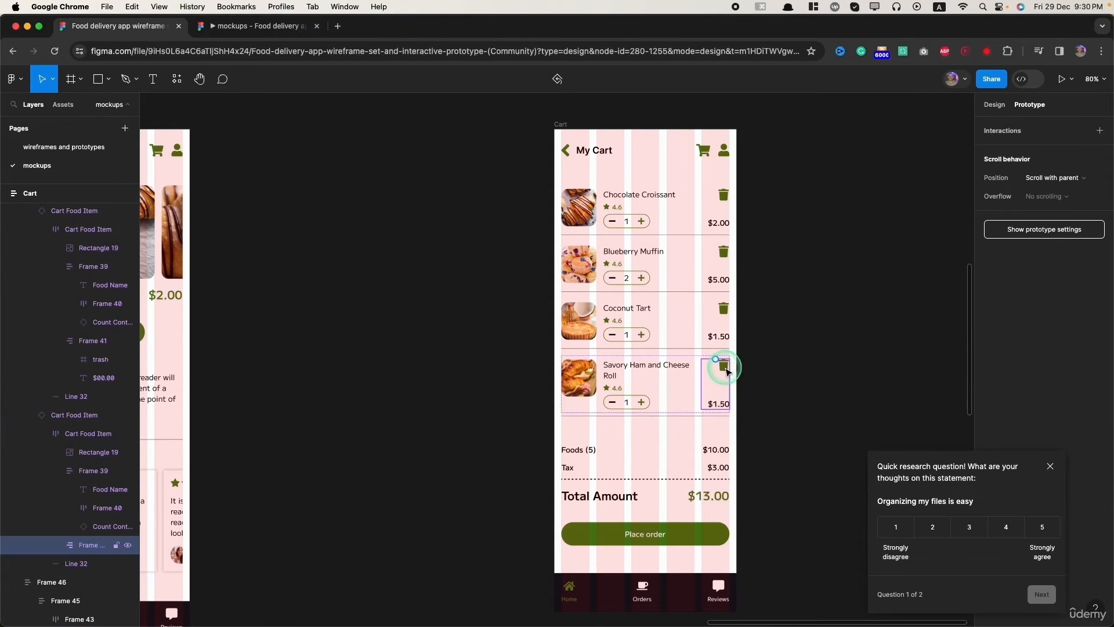
pyautogui.click(723, 364)
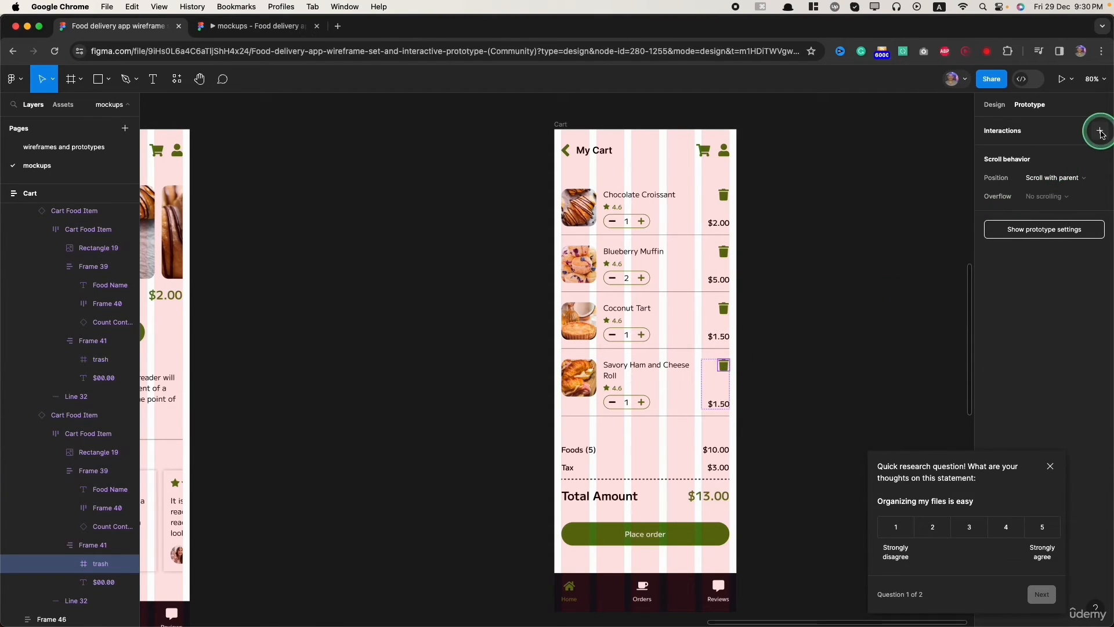
pyautogui.click(1100, 131)
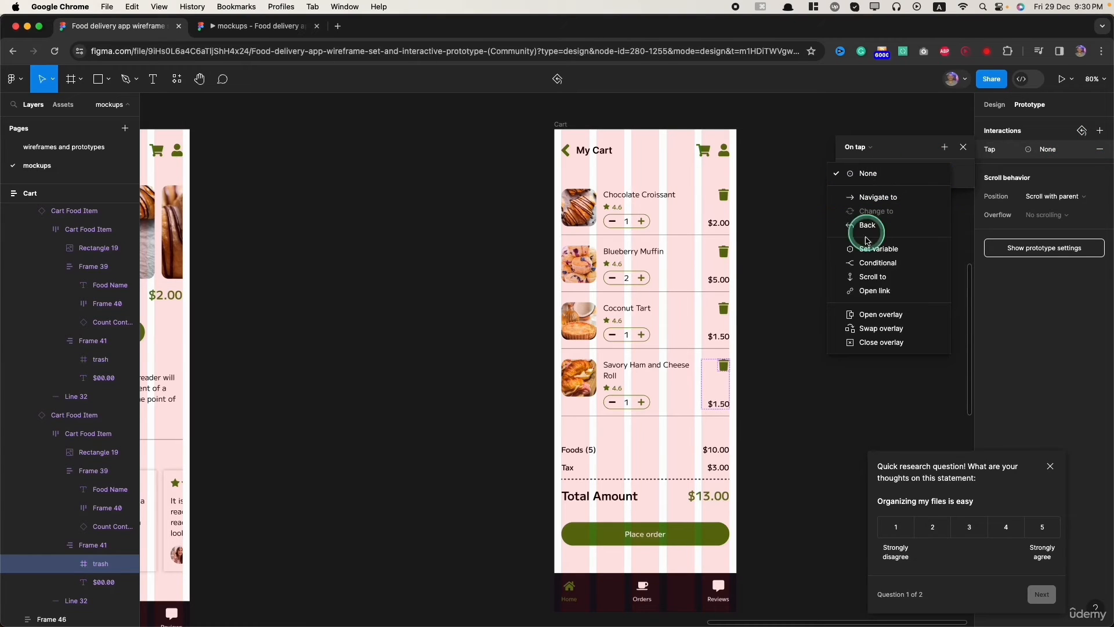
pyautogui.click(878, 249)
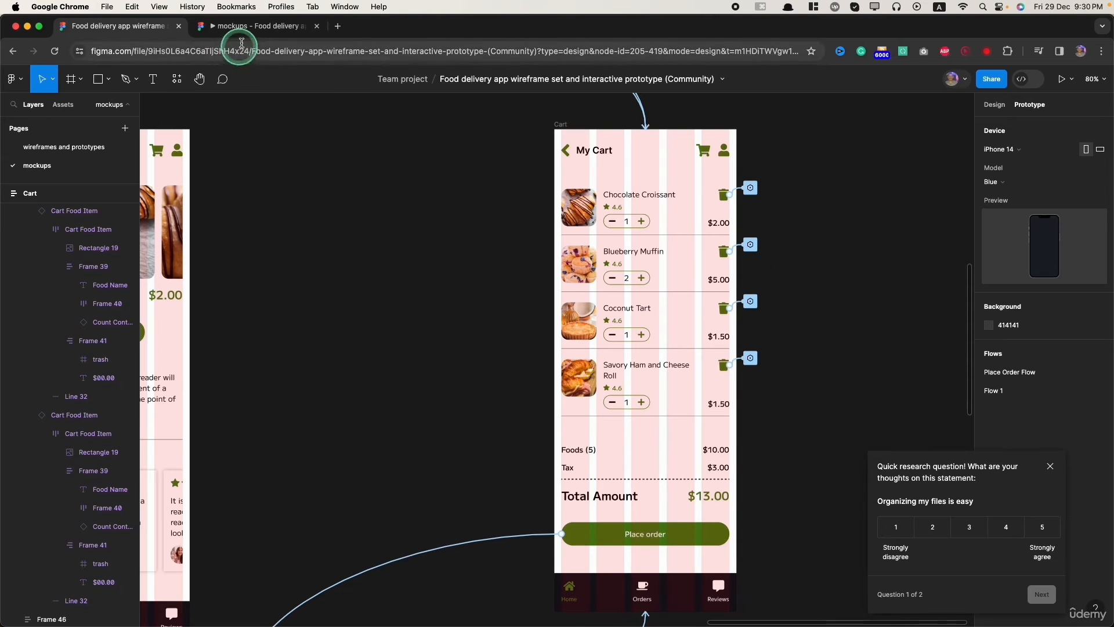
pyautogui.click(1061, 79)
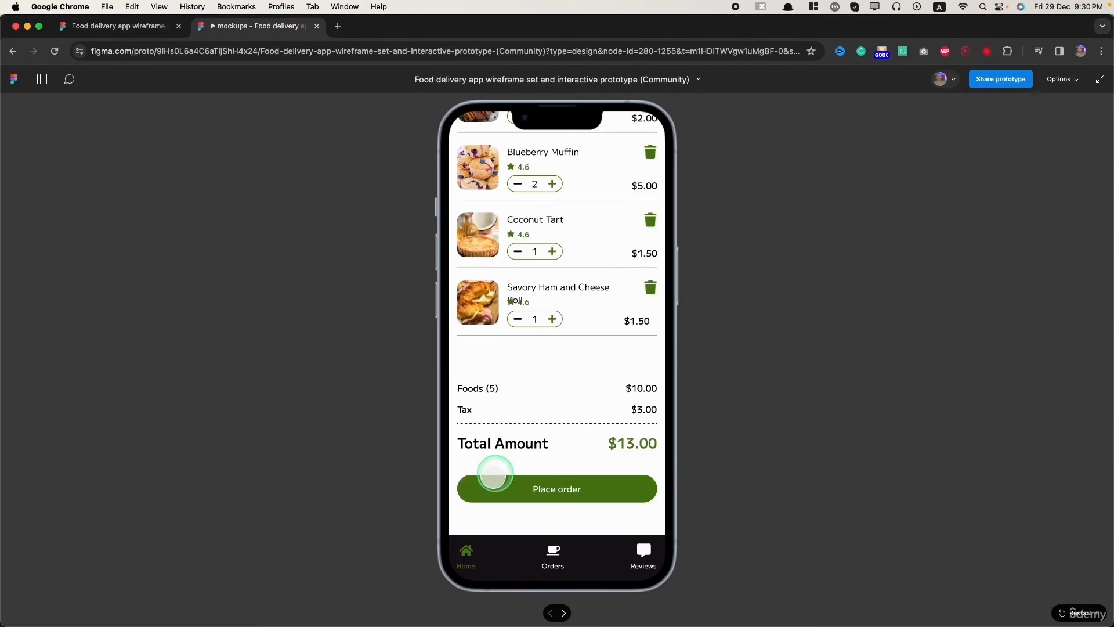
pyautogui.click(557, 488)
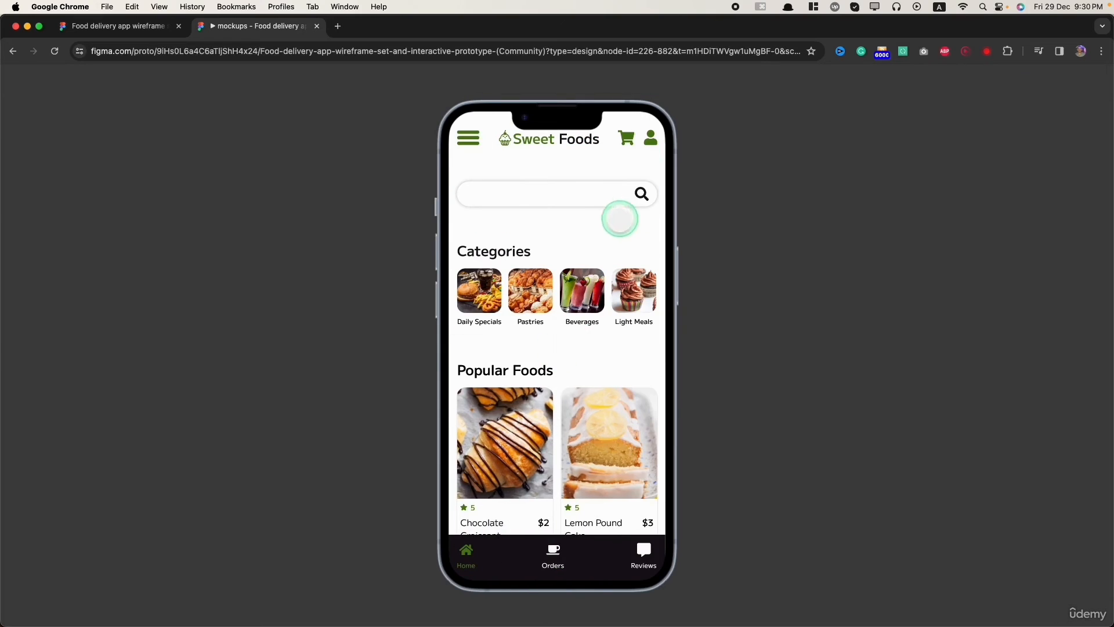
pyautogui.click(624, 138)
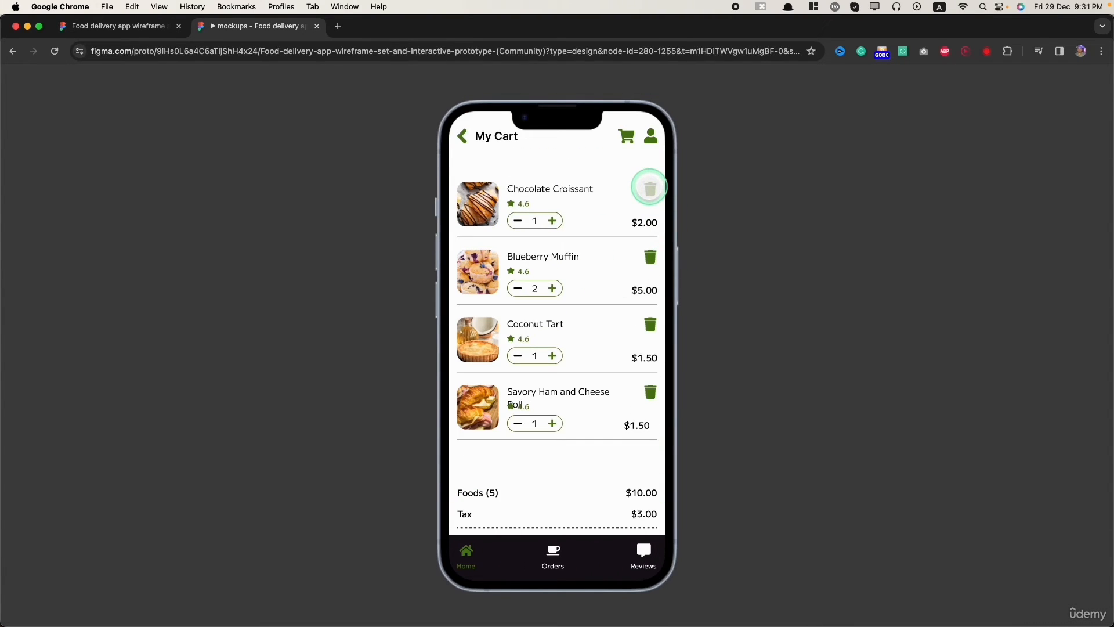
pyautogui.click(649, 188)
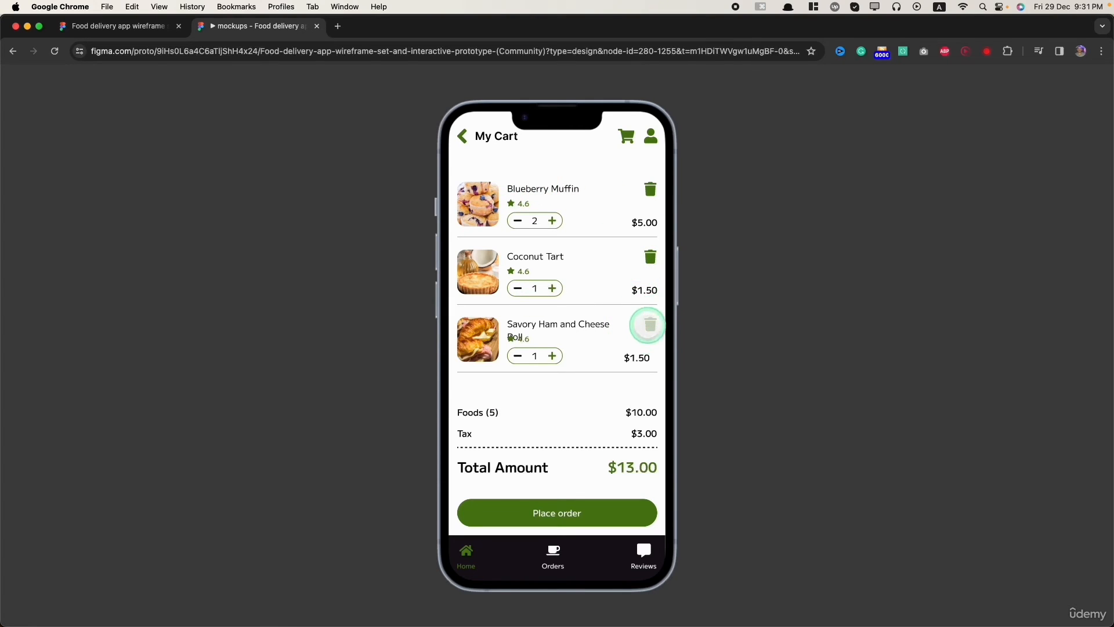
pyautogui.click(647, 325)
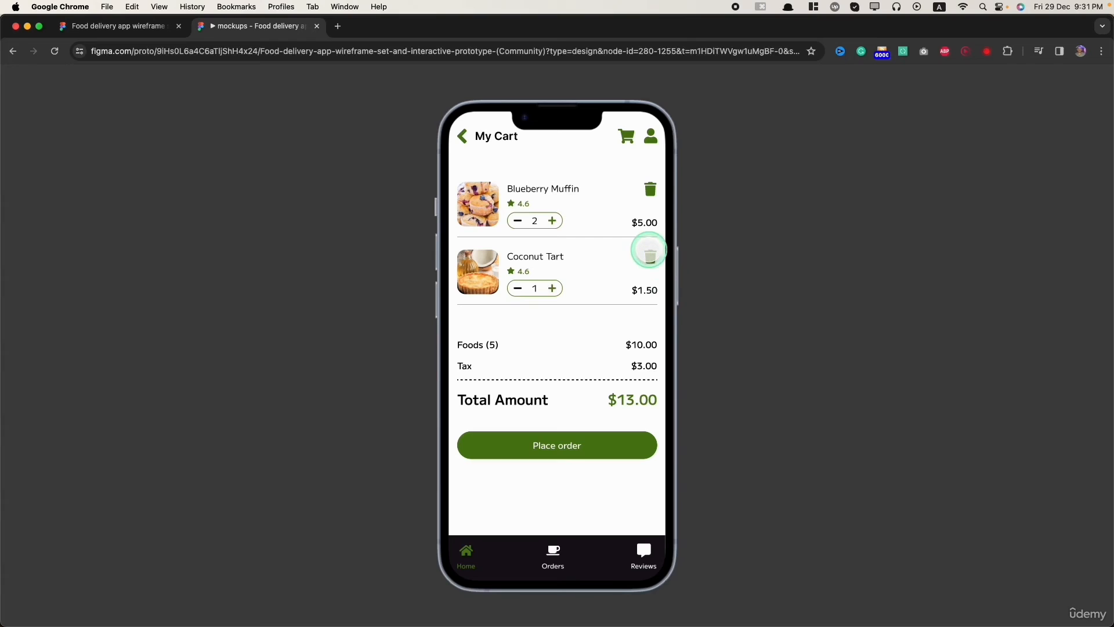
pyautogui.click(649, 256)
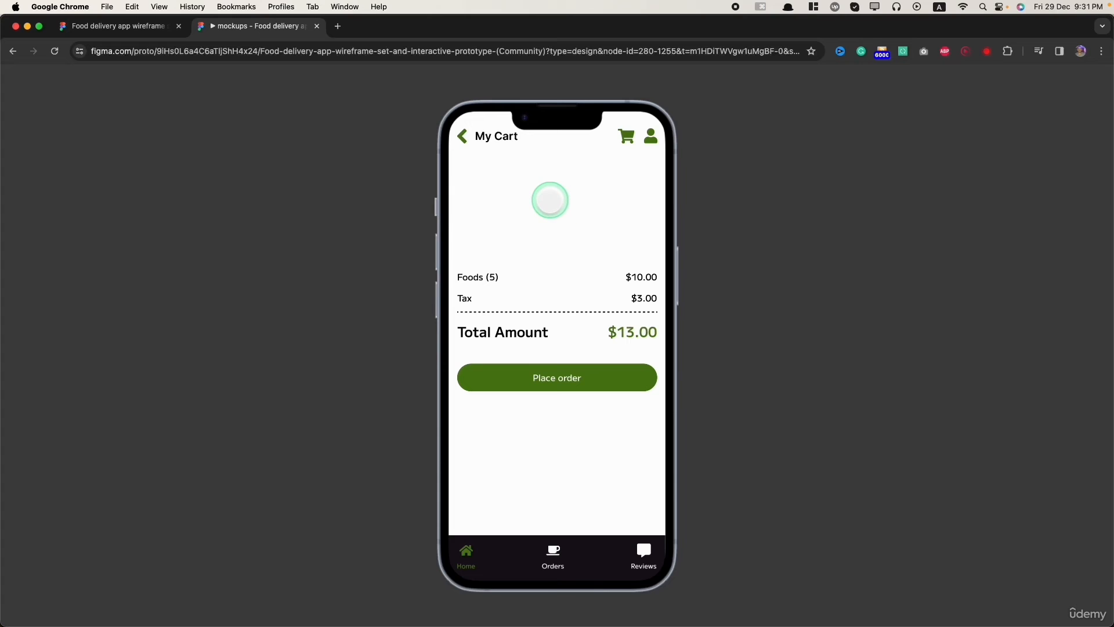
pyautogui.click(1061, 79)
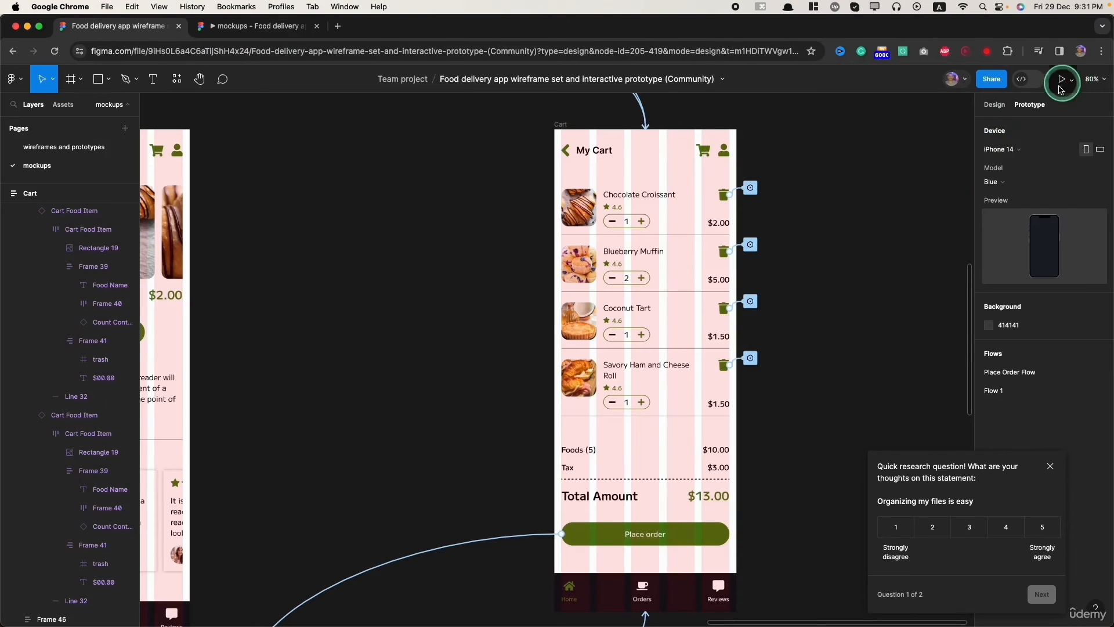
# Present Place Order Flow and tap trash icons until no cart items remain.
pyautogui.click(1062, 79)
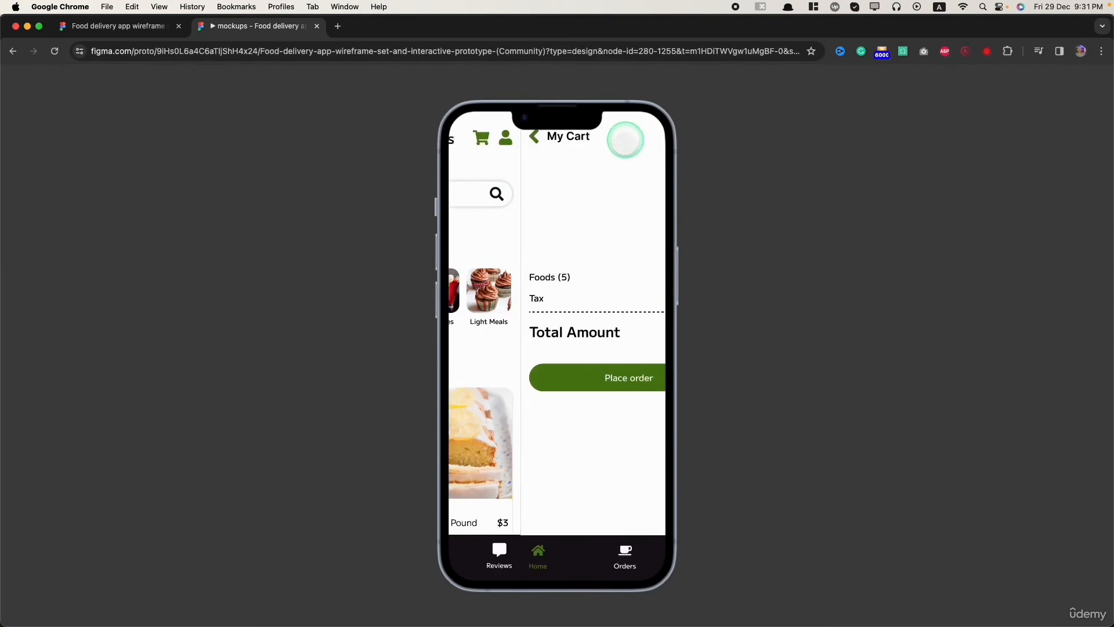
pyautogui.click(1060, 79)
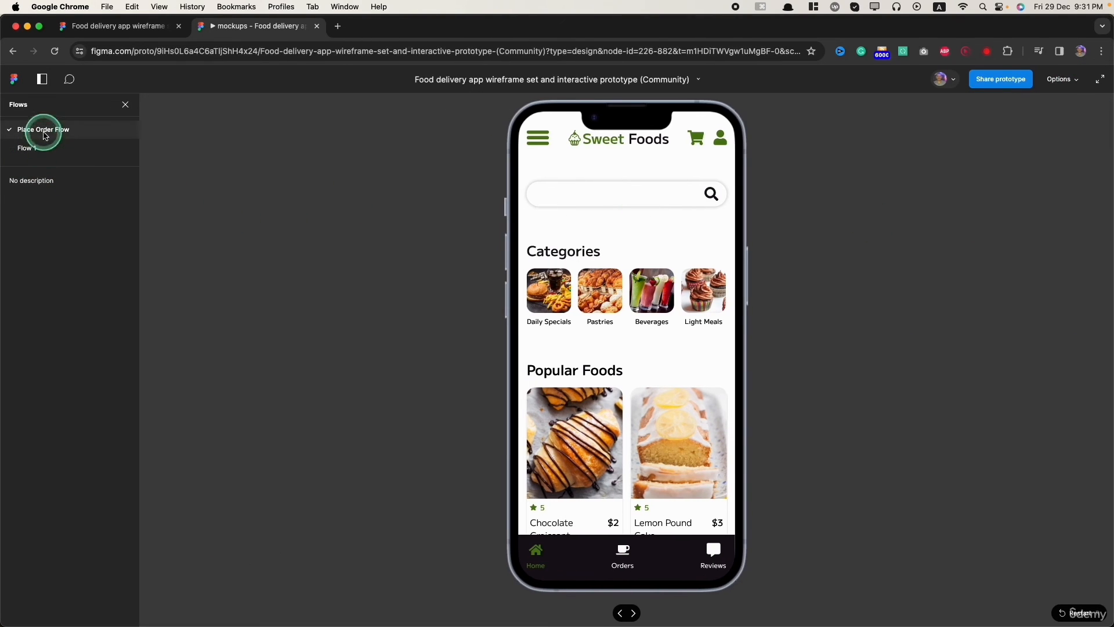
pyautogui.click(694, 137)
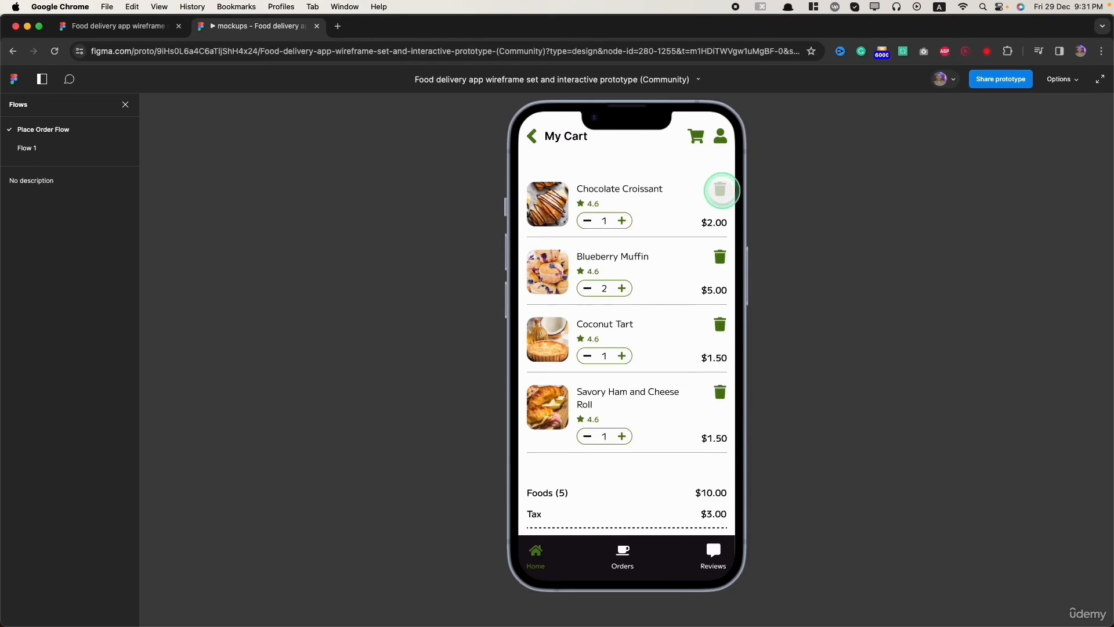
pyautogui.click(719, 190)
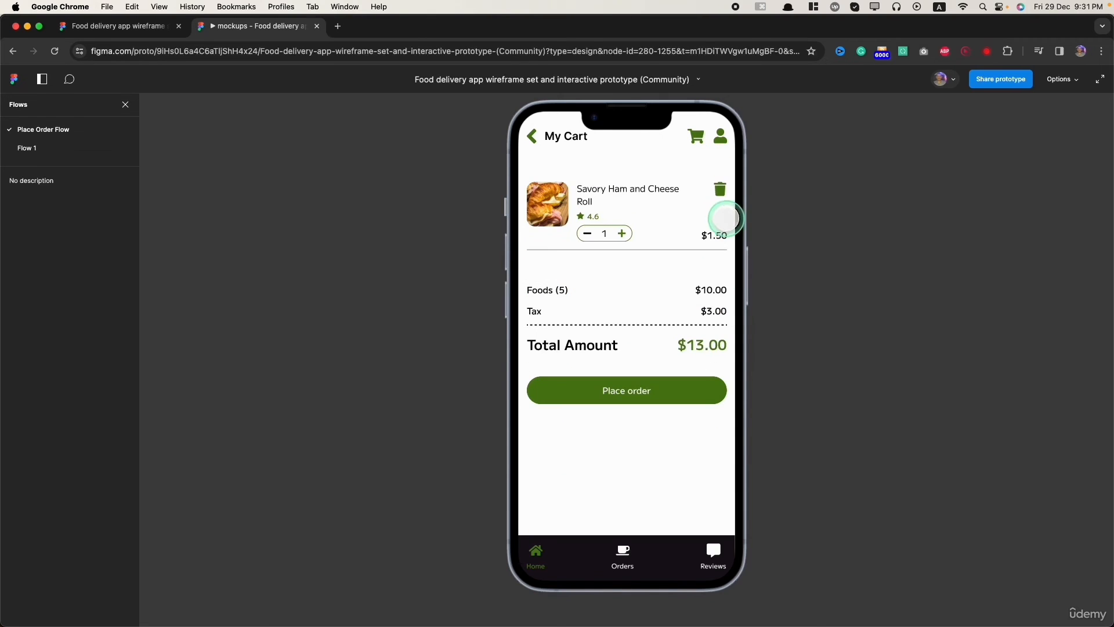
pyautogui.click(719, 189)
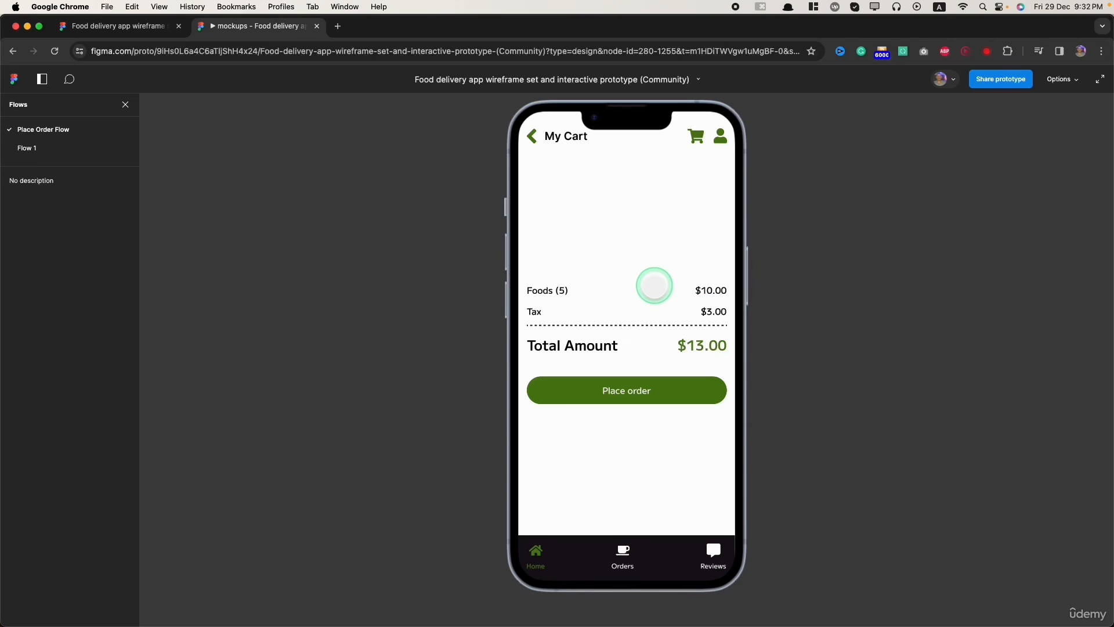
pyautogui.moveTo(313, 37)
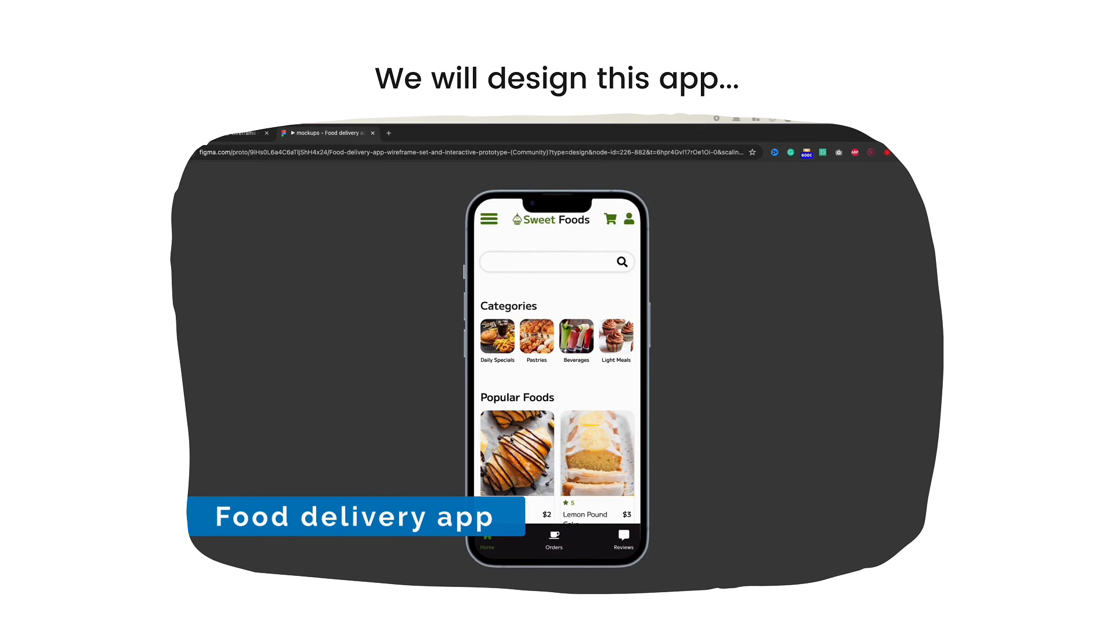
pyautogui.scroll(-3)
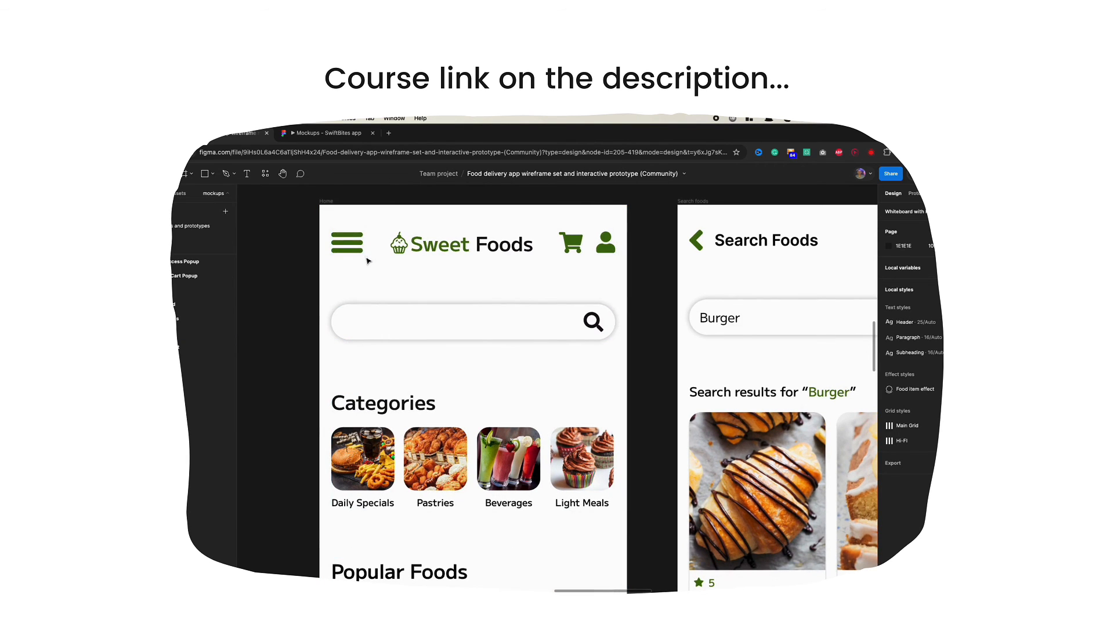
pyautogui.scroll(-3)
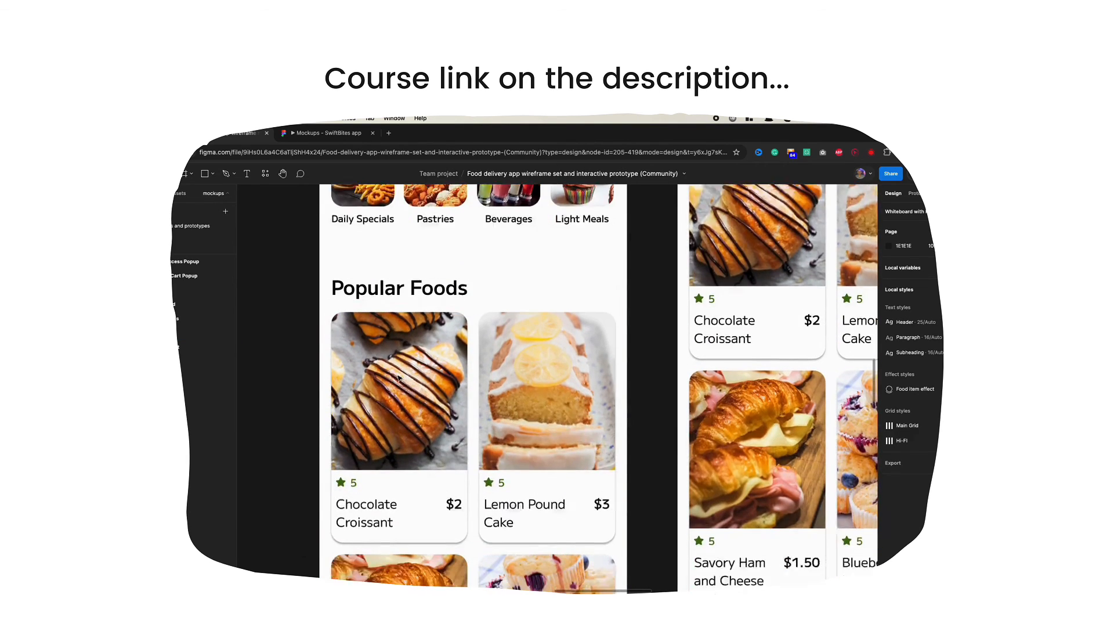
pyautogui.scroll(-3)
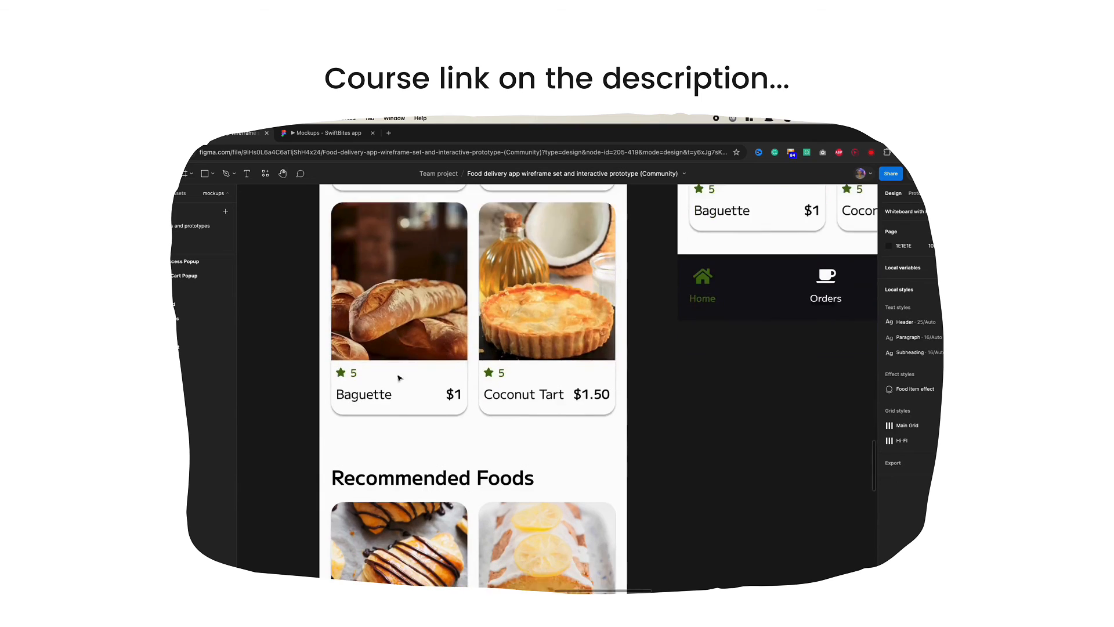